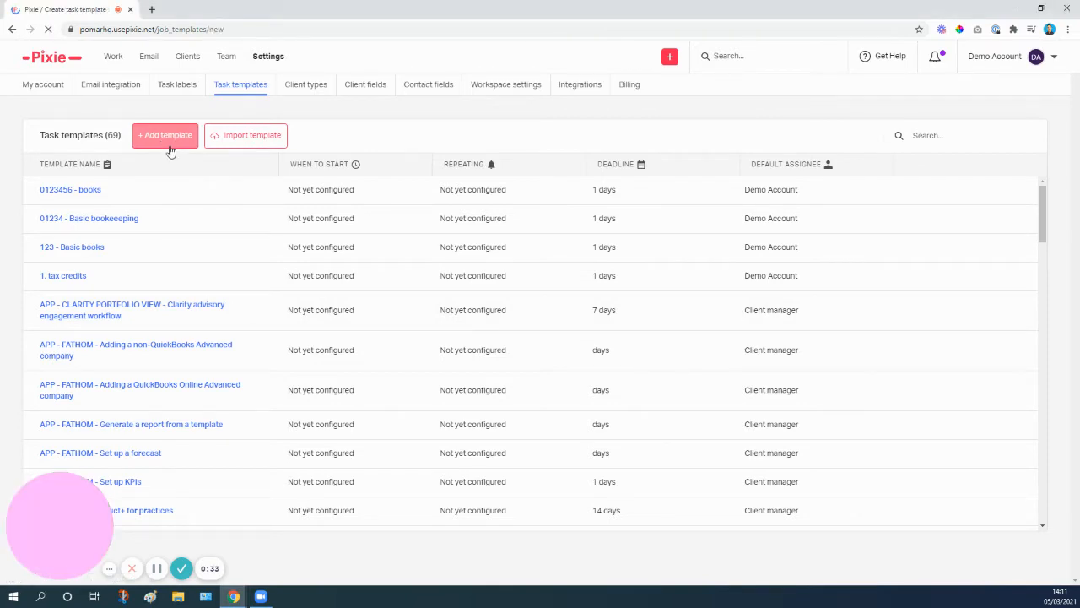
Begin a new task template from the Task templates settings page.
{"action": "left_click", "coordinate": [164, 136]}
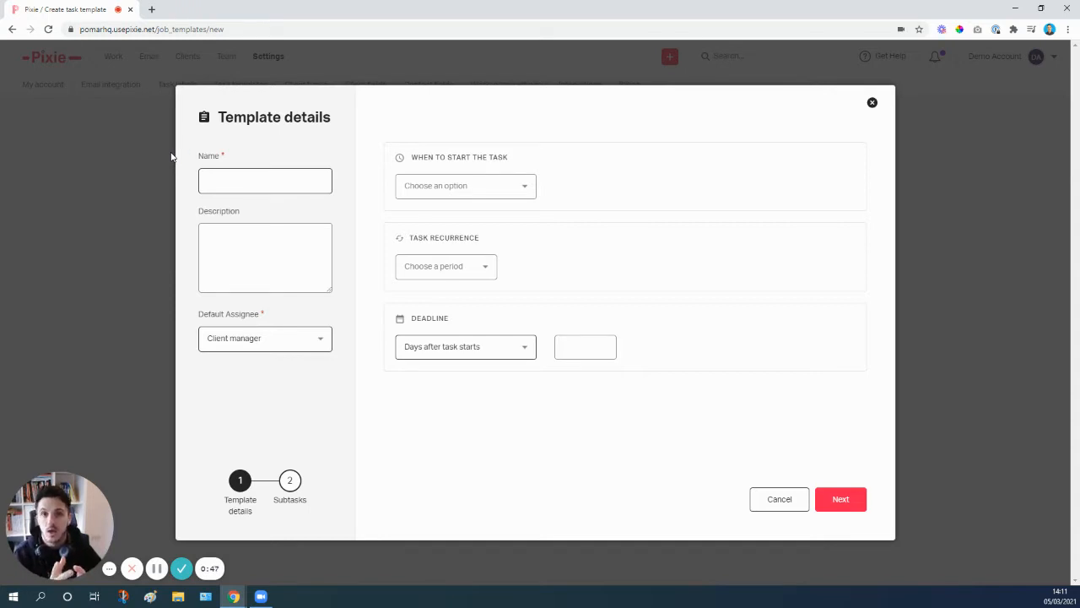
Name the template 'Client task example' and start it on the month's first Monday.
{"action": "left_click", "coordinate": [265, 180]}
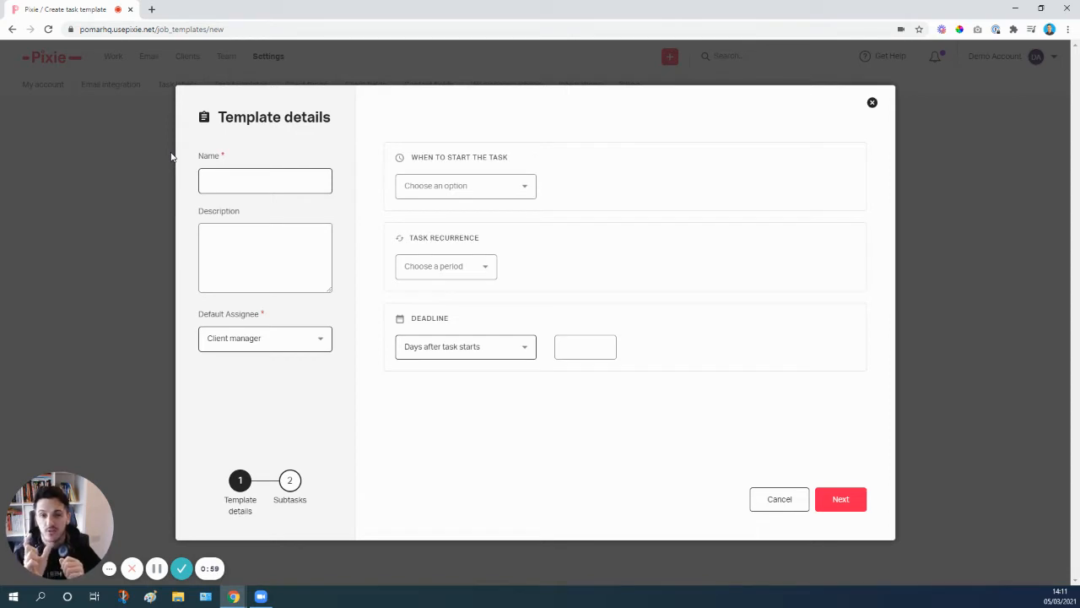
{"action": "type", "text": "Client task exmap"}
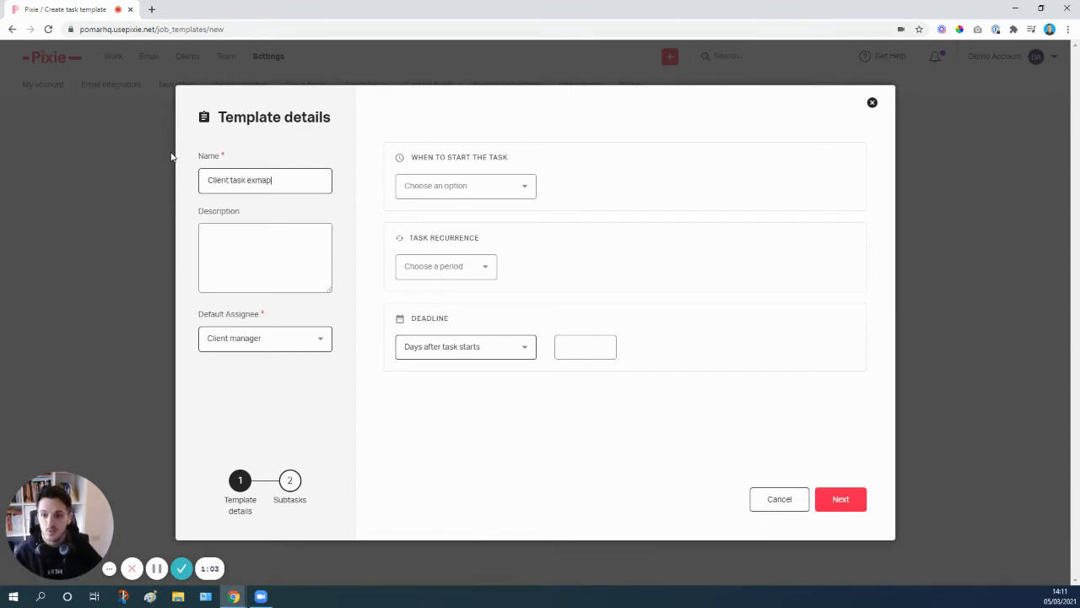
{"action": "type", "text": "le"}
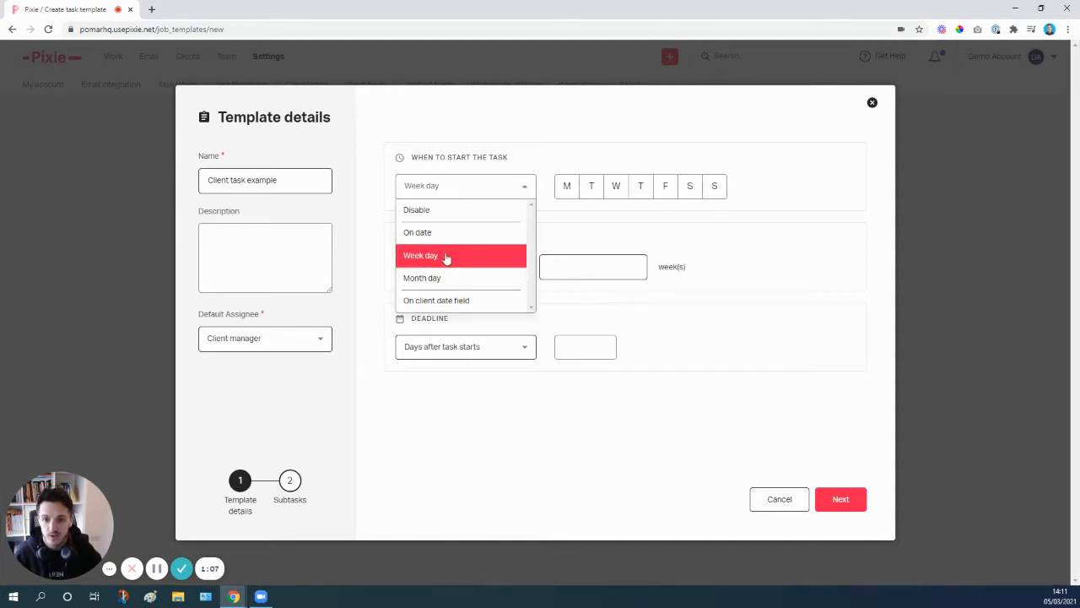
{"action": "left_click", "coordinate": [421, 278]}
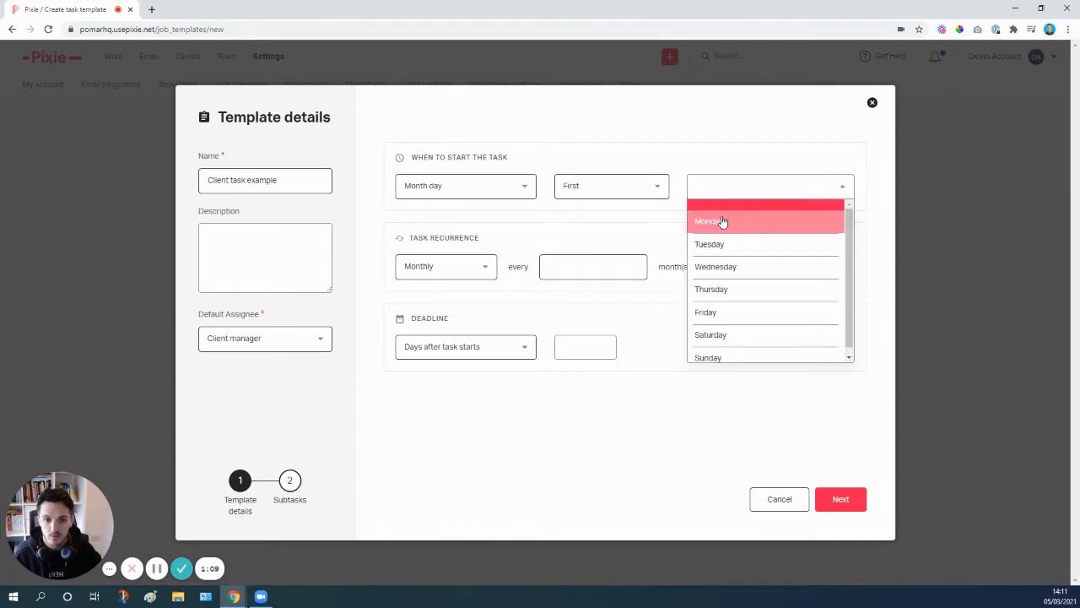
{"action": "left_click", "coordinate": [709, 221]}
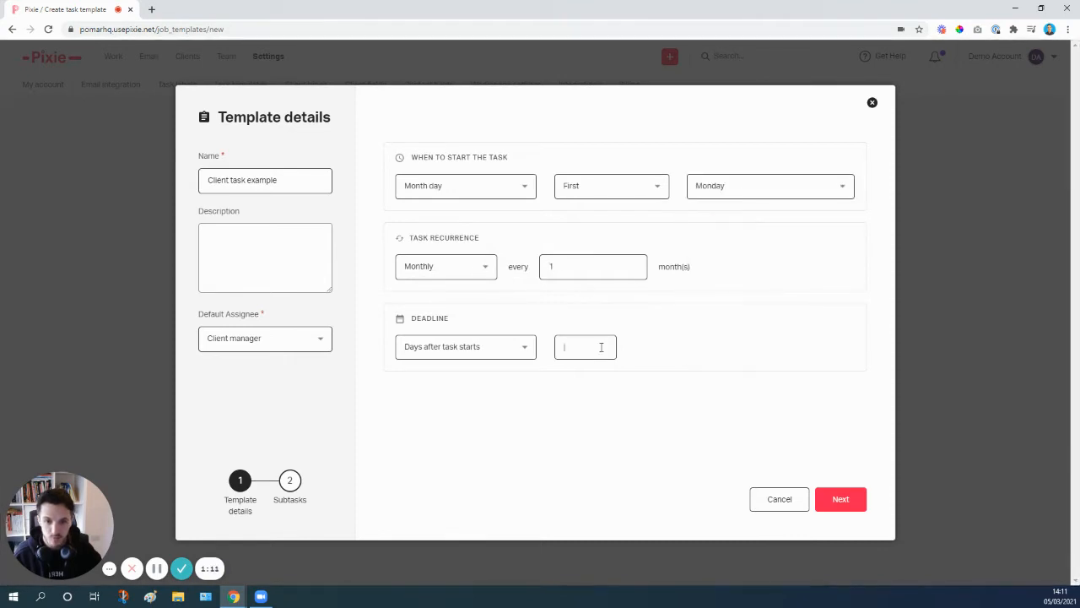
Set the 7-day deadline and name the first subtask 'Create client task for client'.
{"action": "type", "text": "7"}
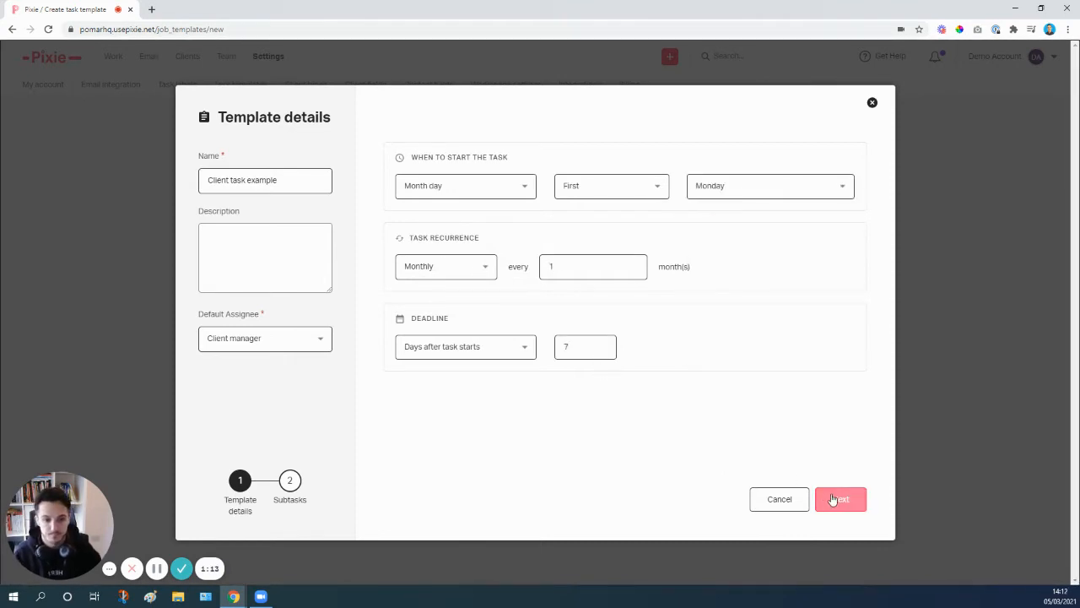
{"action": "left_click", "coordinate": [840, 499]}
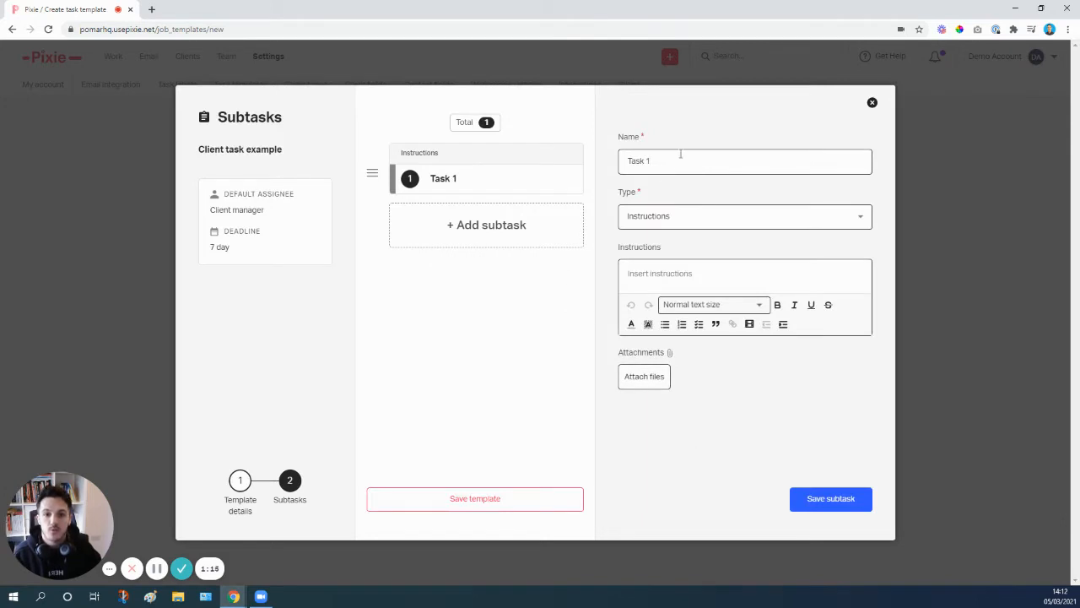
{"action": "type", "text": "Crer"}
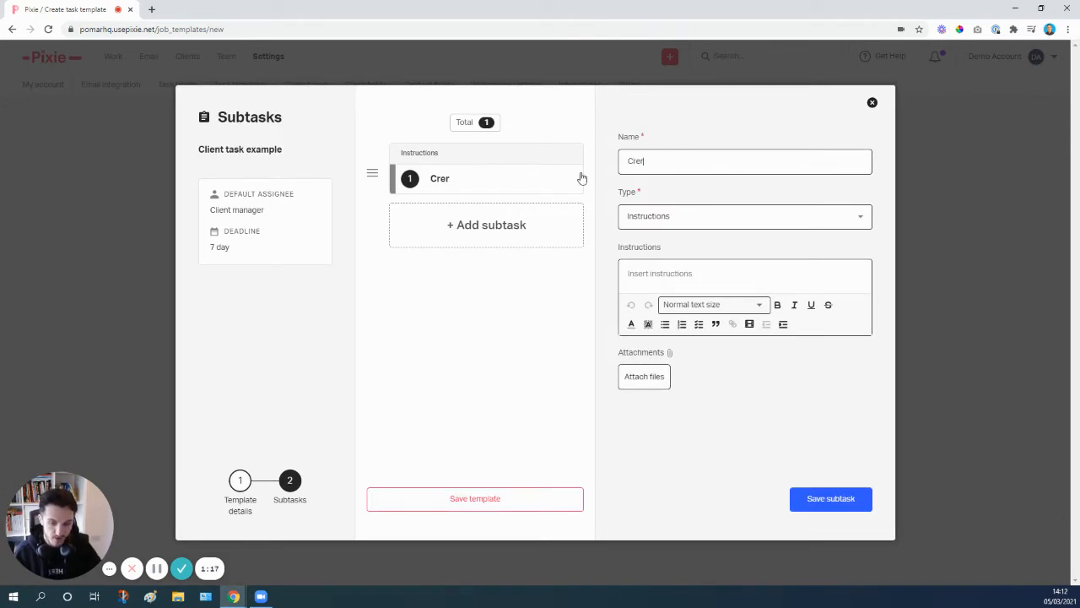
{"action": "type", "text": "Create cl"}
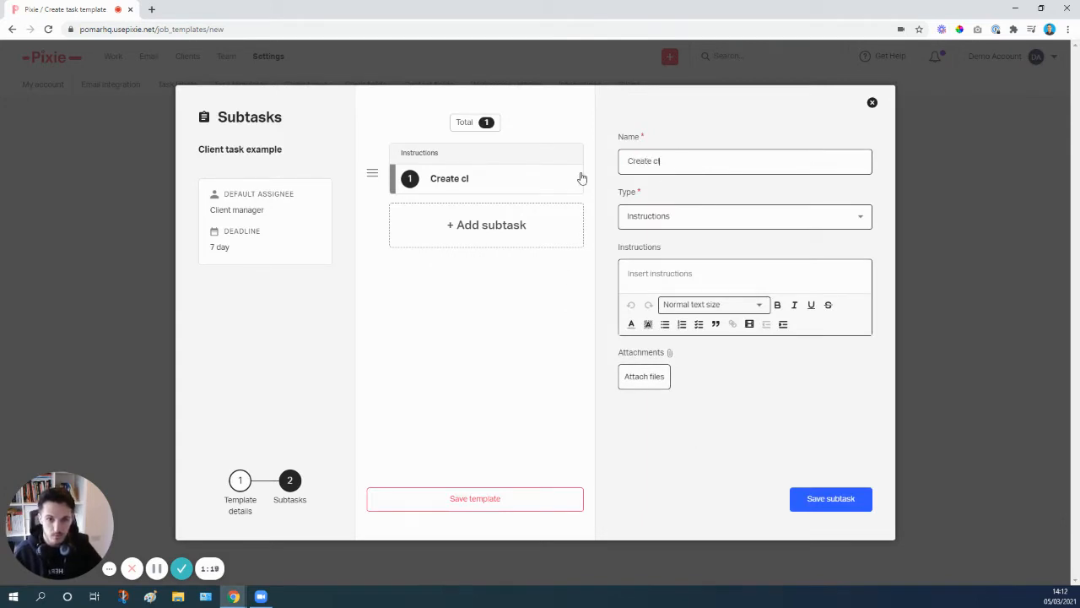
{"action": "type", "text": "ient task"}
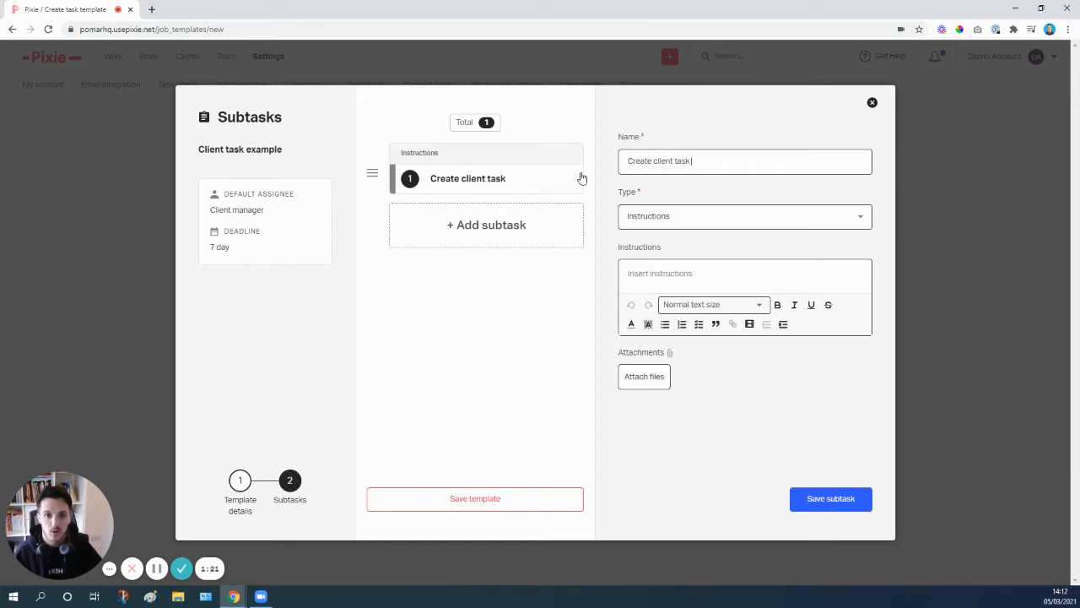
{"action": "type", "text": "for client"}
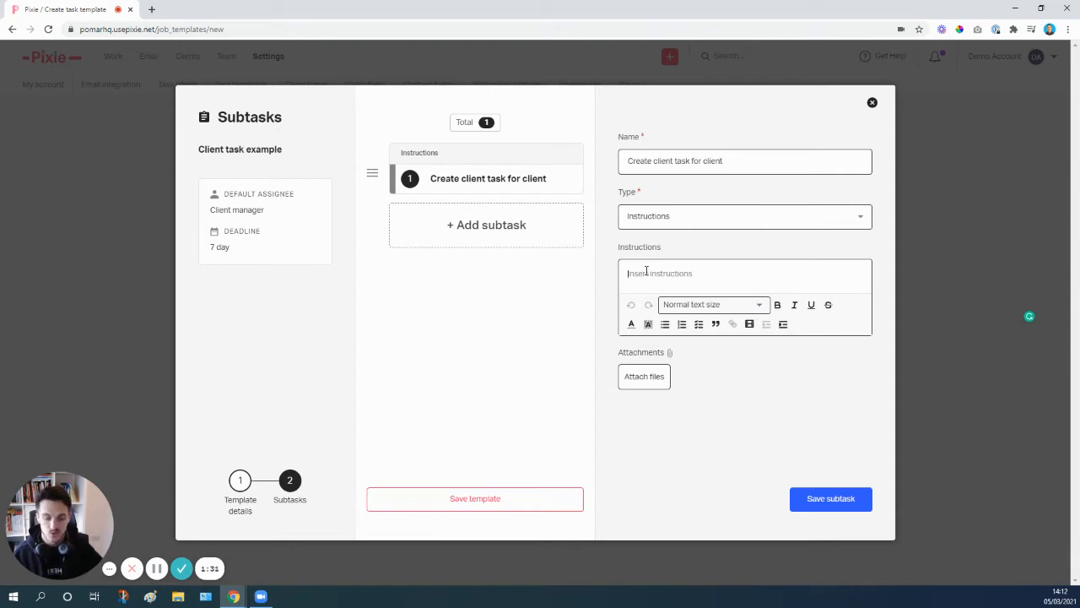
Write the 'Please send me the following info:' heading, checklist and 'Please read the following first' line.
{"action": "type", "text": "Please send me the follo"}
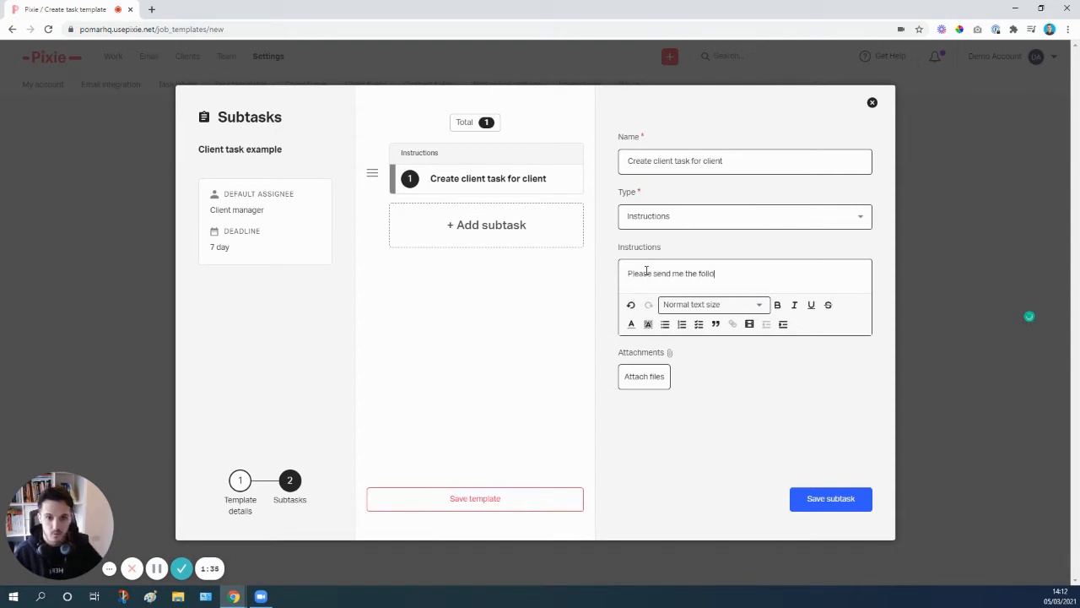
{"action": "type", "text": "wing info:"}
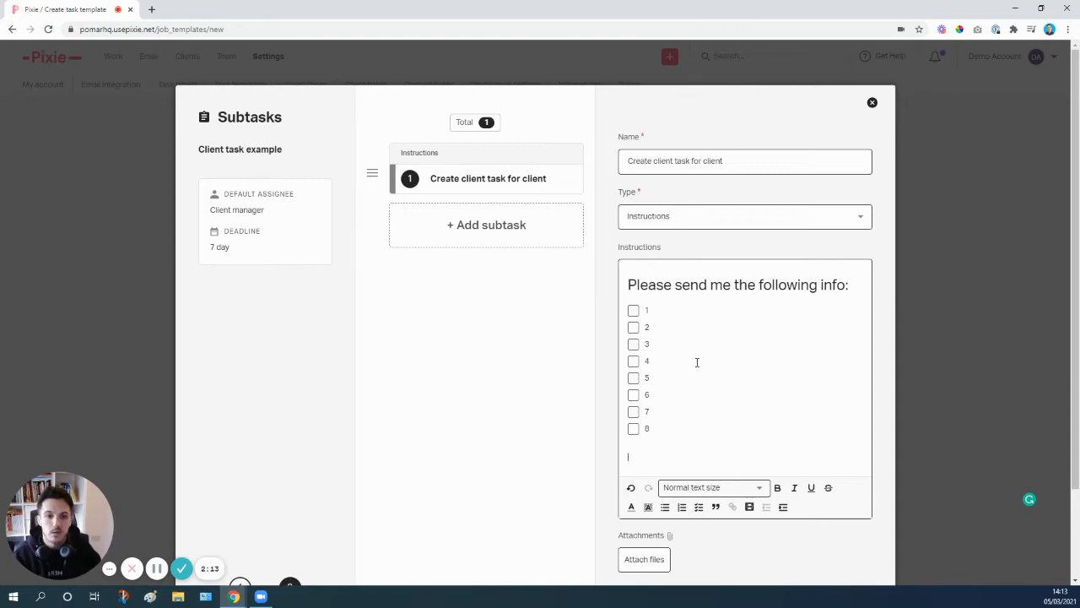
{"action": "mouse_move", "coordinate": [657, 436]}
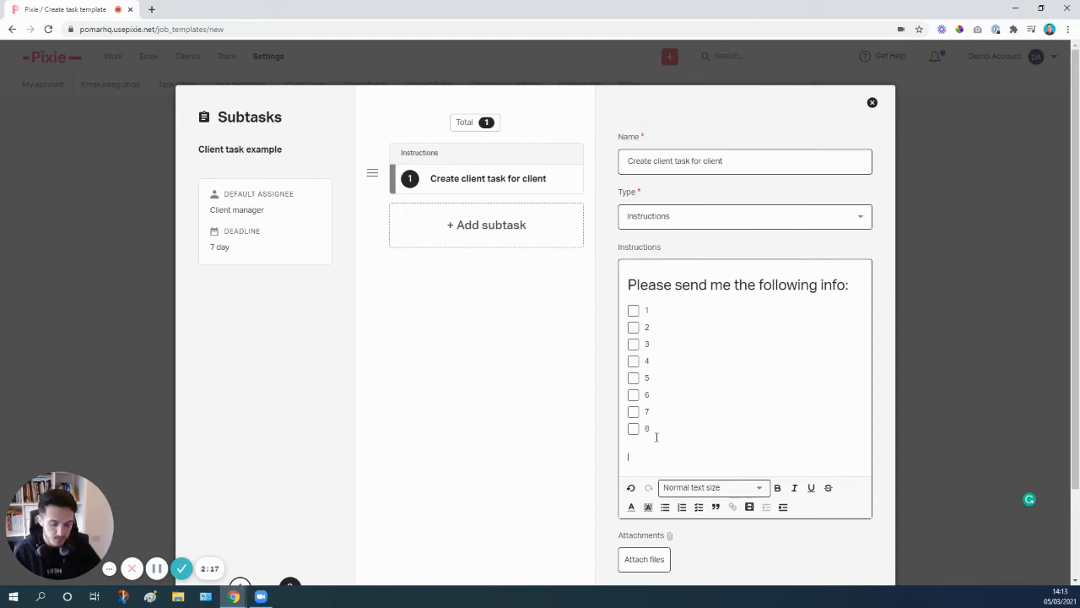
{"action": "type", "text": "P"}
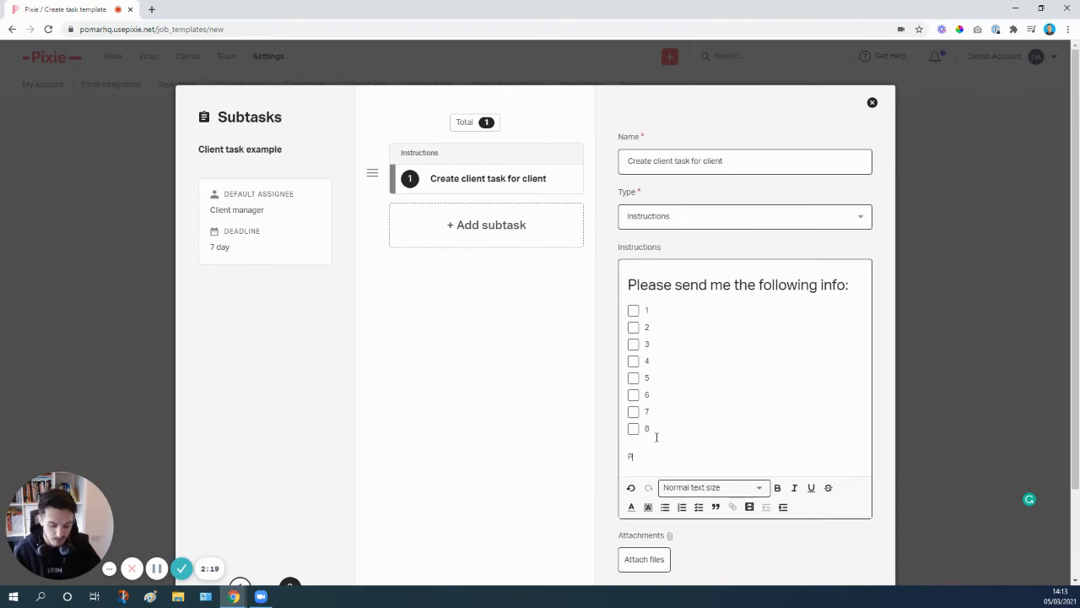
{"action": "type", "text": "Please read t"}
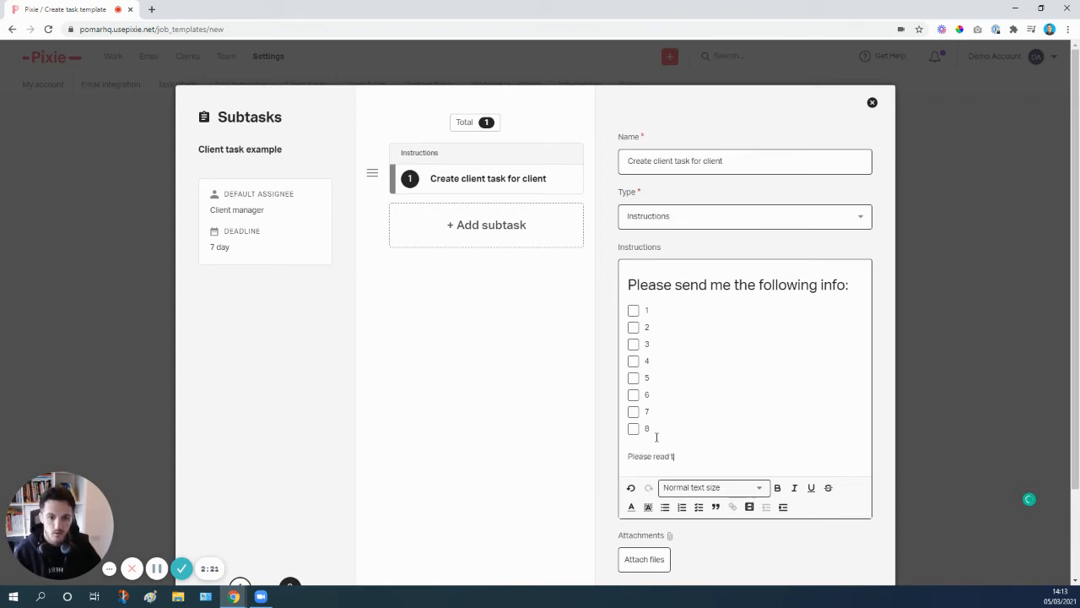
{"action": "type", "text": "he following first"}
{"action": "type", "text": "www"}
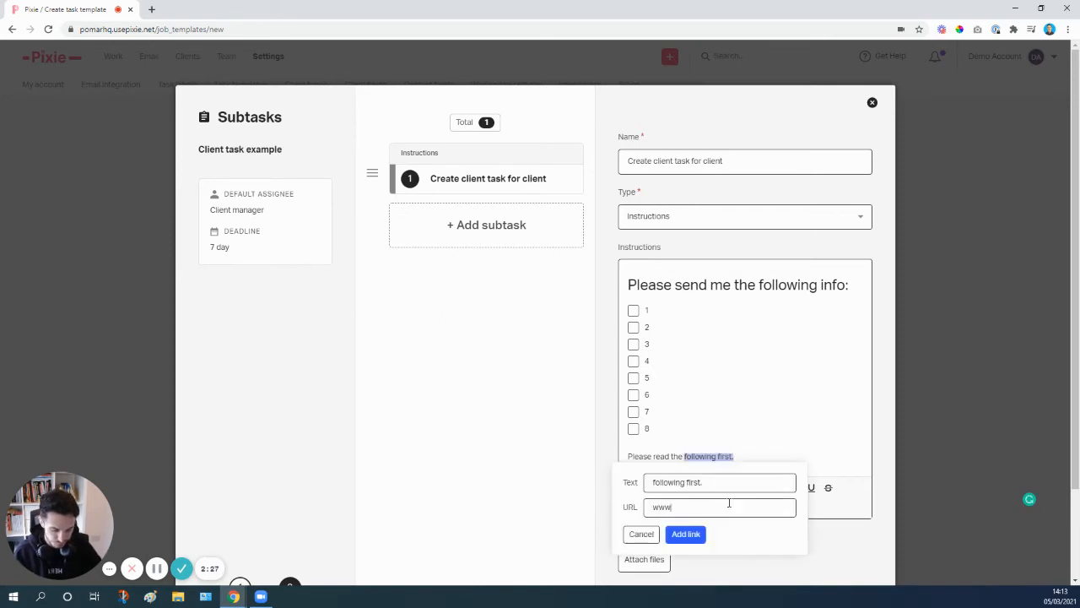
{"action": "type", "text": ".google.com"}
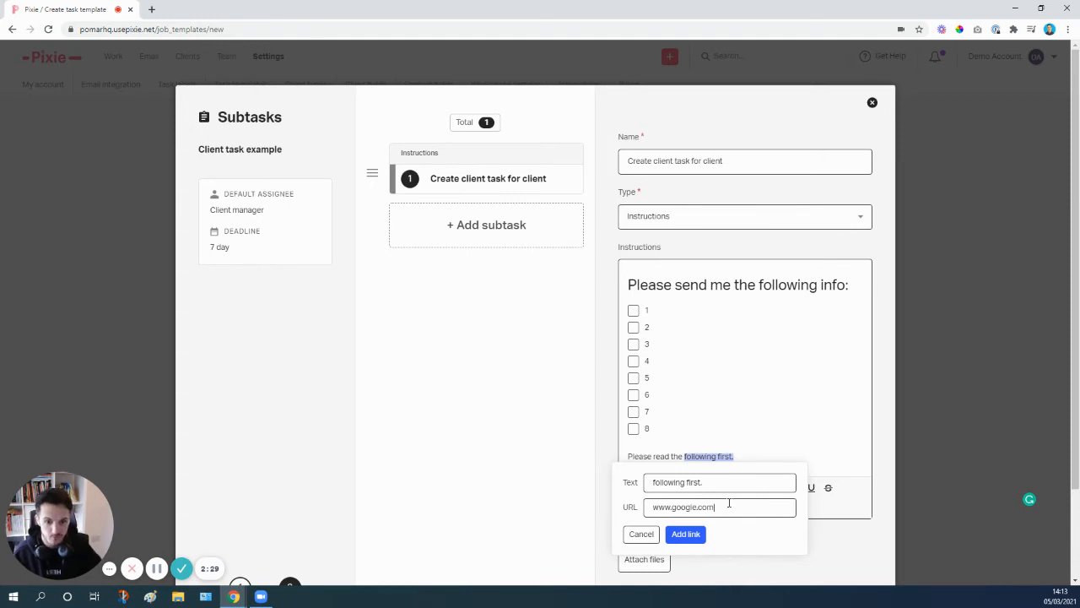
{"action": "left_click", "coordinate": [686, 533]}
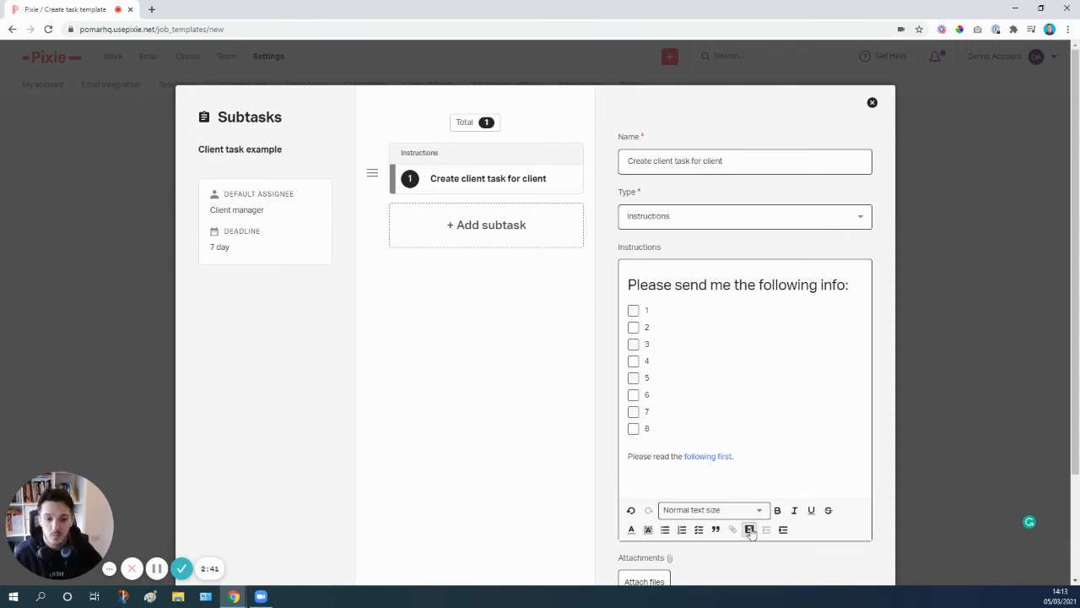
{"action": "left_click", "coordinate": [750, 529]}
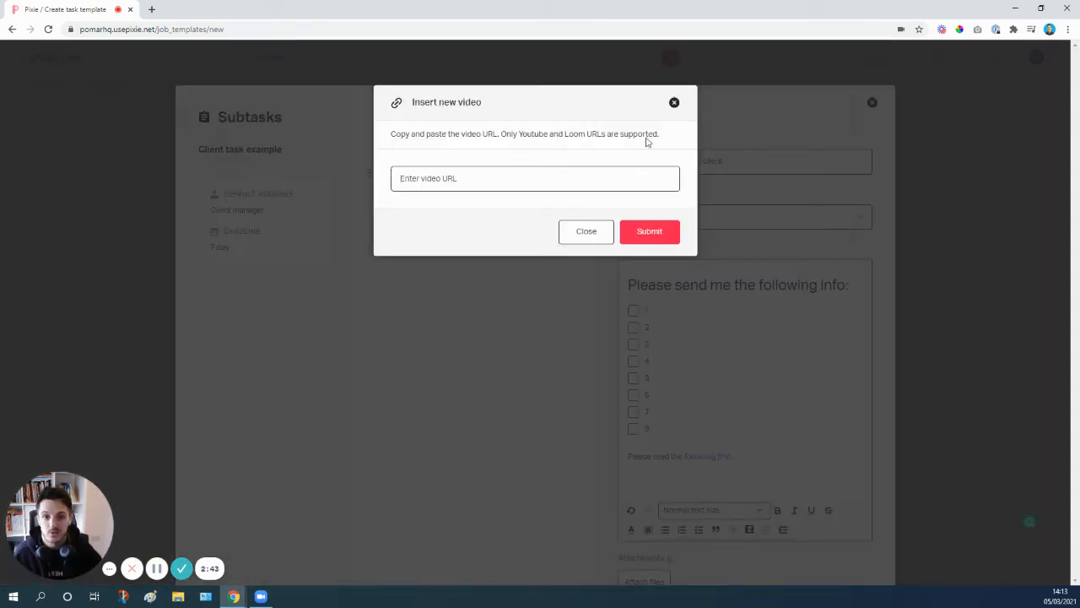
{"action": "left_click", "coordinate": [586, 231]}
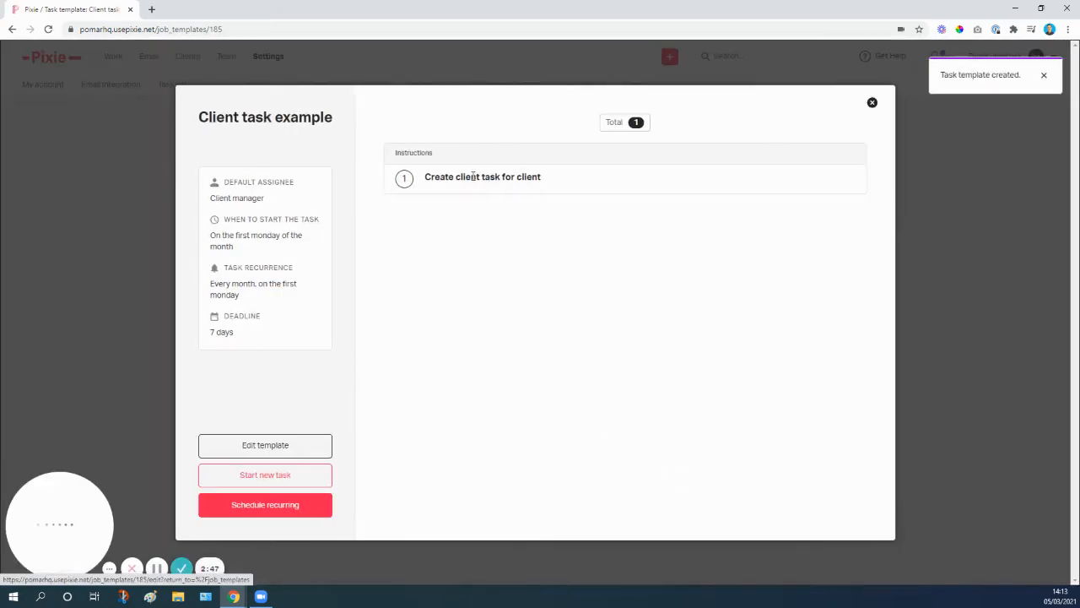
{"action": "left_click", "coordinate": [265, 444]}
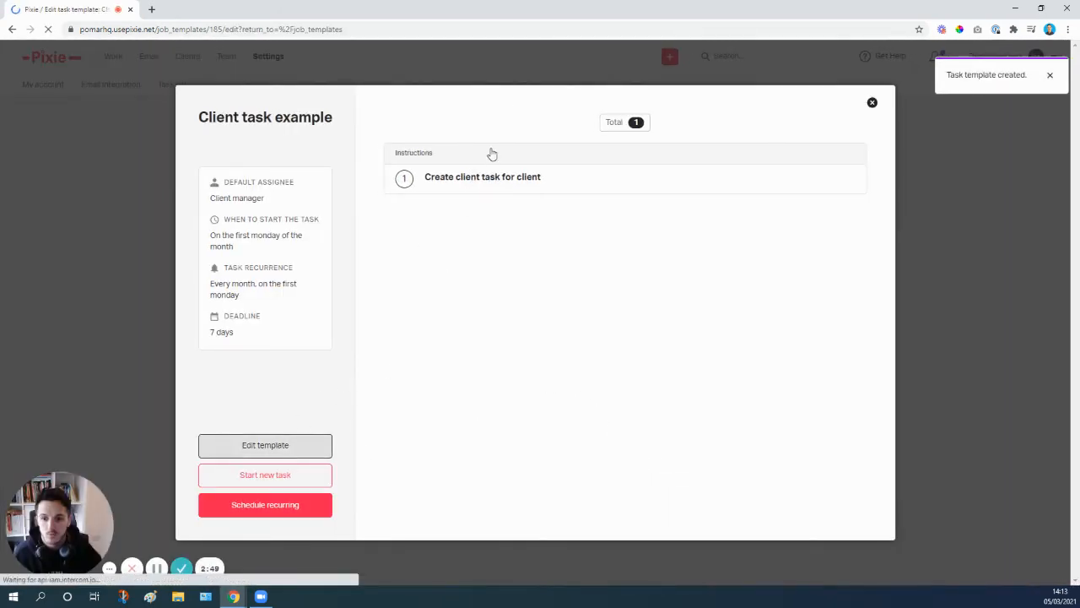
{"action": "left_click", "coordinate": [265, 444]}
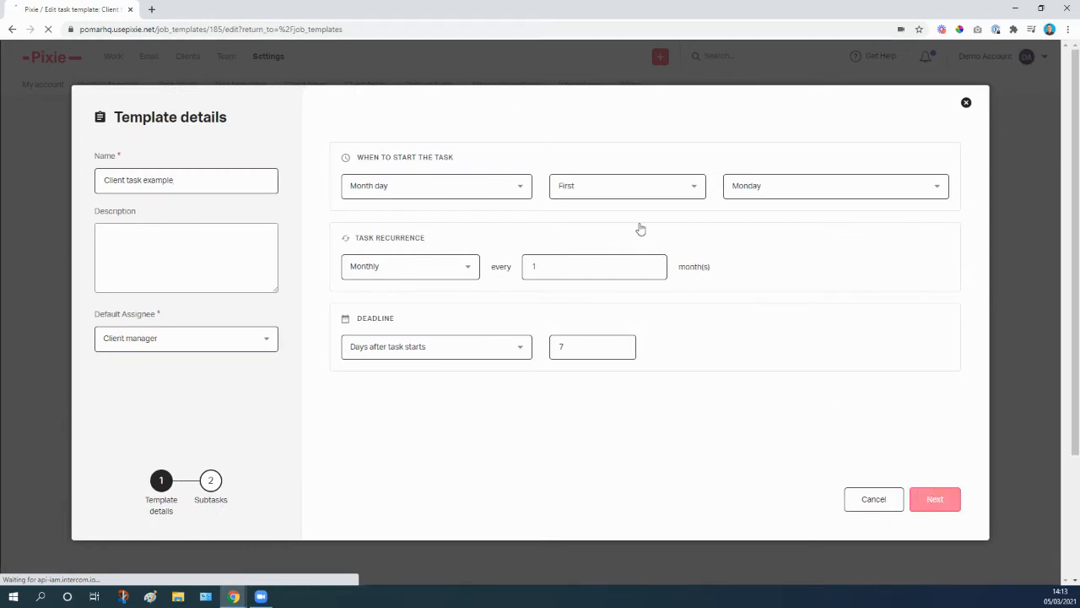
{"action": "left_click", "coordinate": [935, 498]}
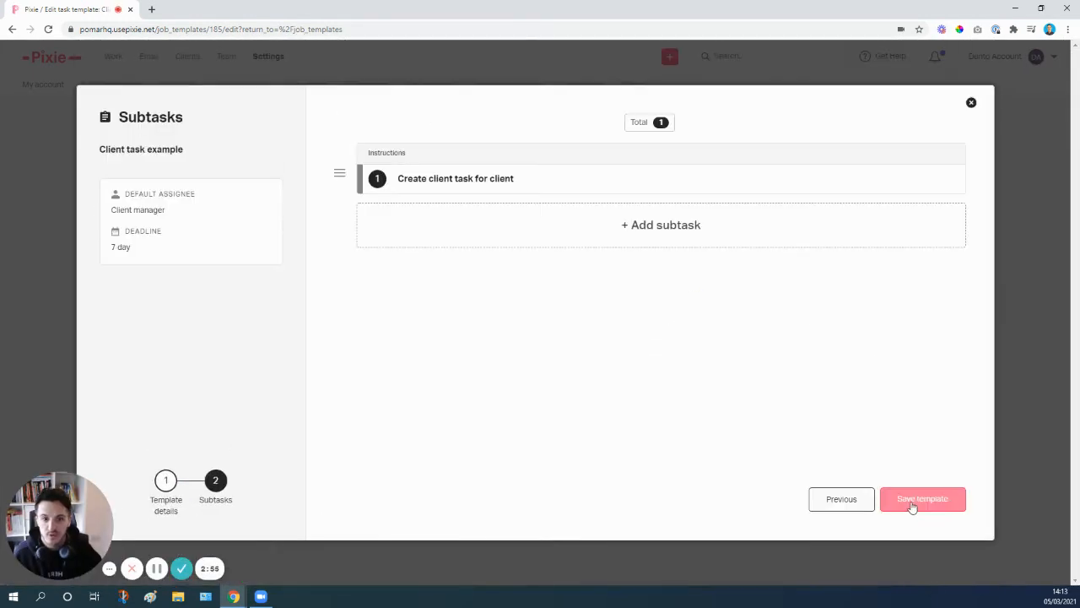
{"action": "left_click", "coordinate": [923, 499]}
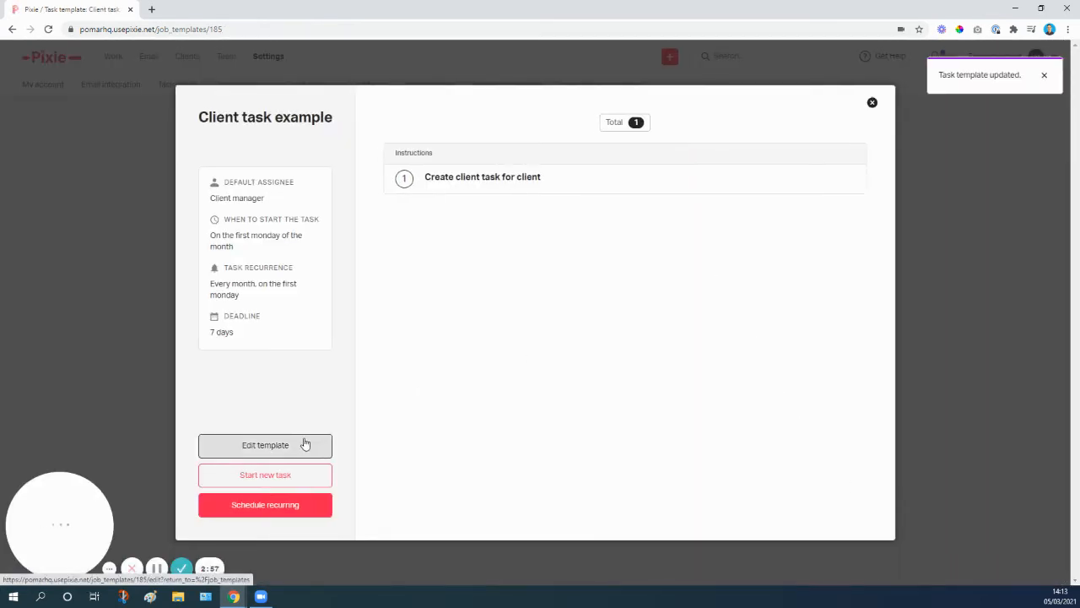
{"action": "mouse_move", "coordinate": [289, 476]}
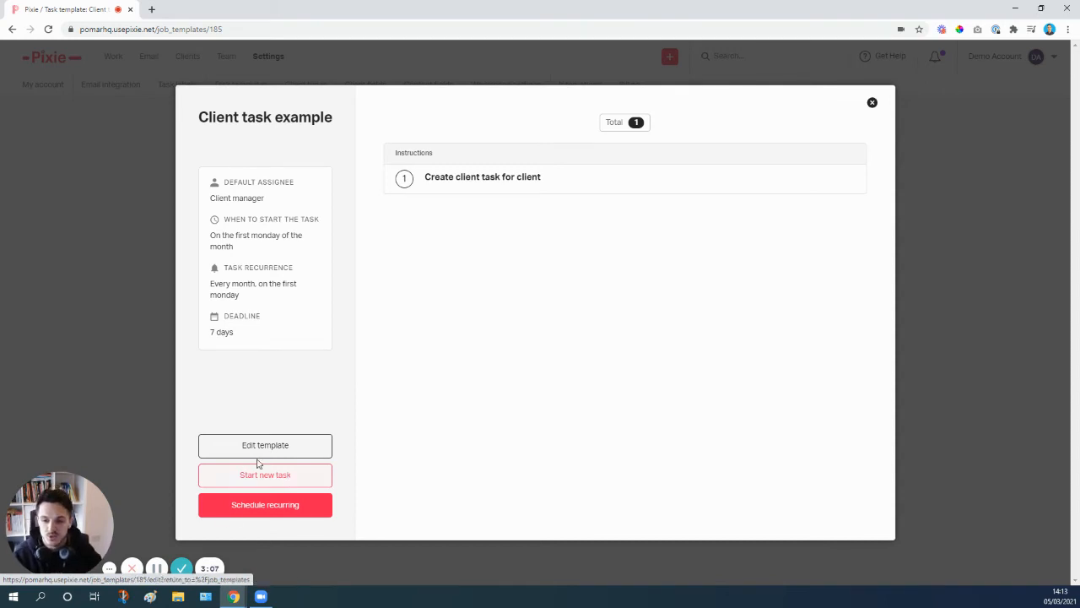
Create a Client task example task for client Inbound Growth Ltd.
{"action": "left_click", "coordinate": [265, 474]}
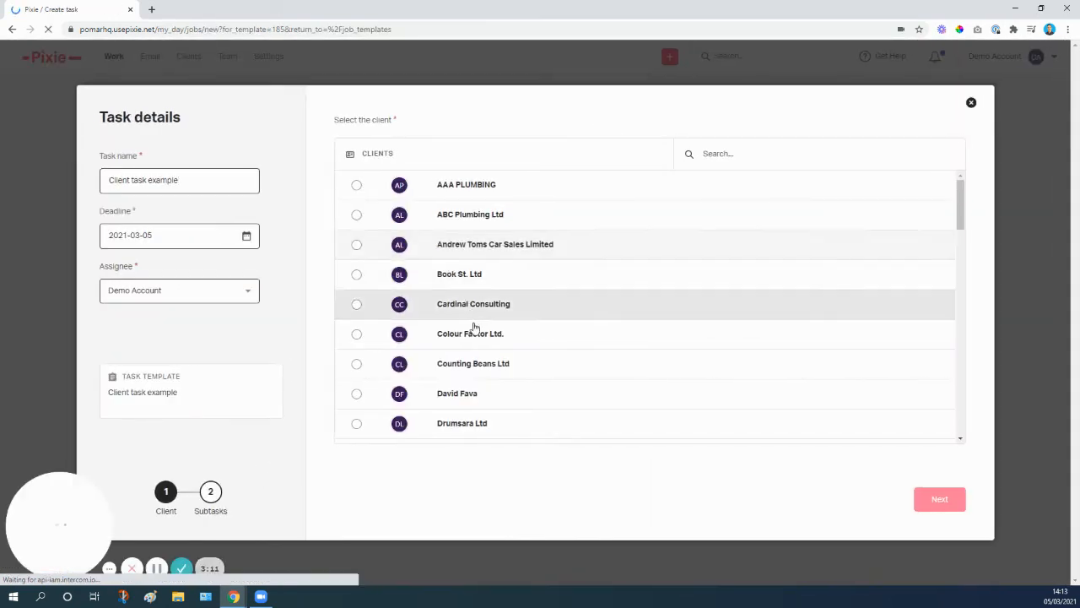
{"action": "left_click", "coordinate": [356, 359]}
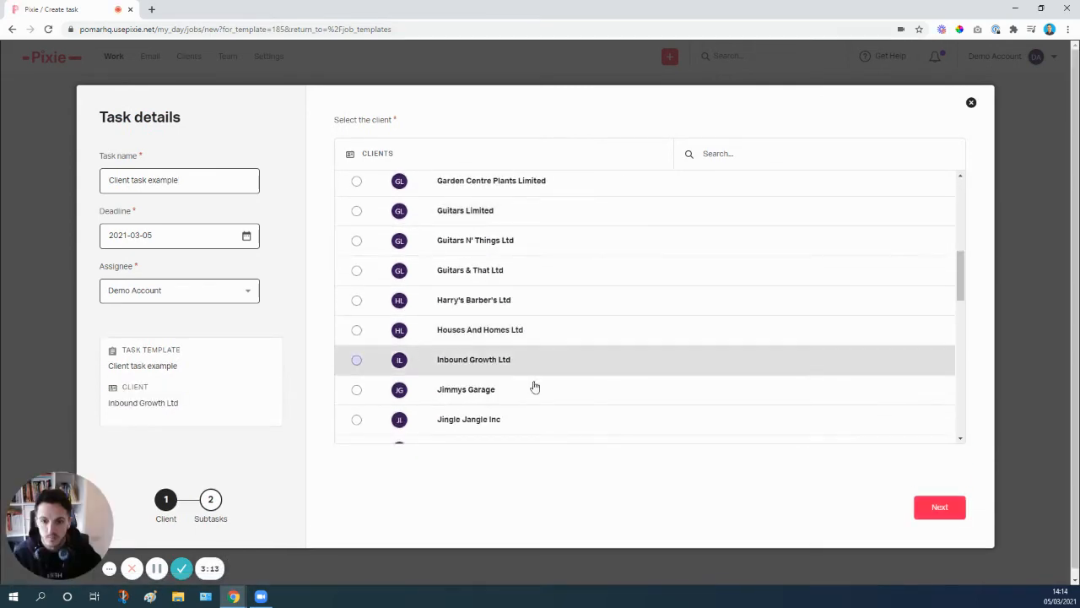
{"action": "left_click", "coordinate": [939, 507]}
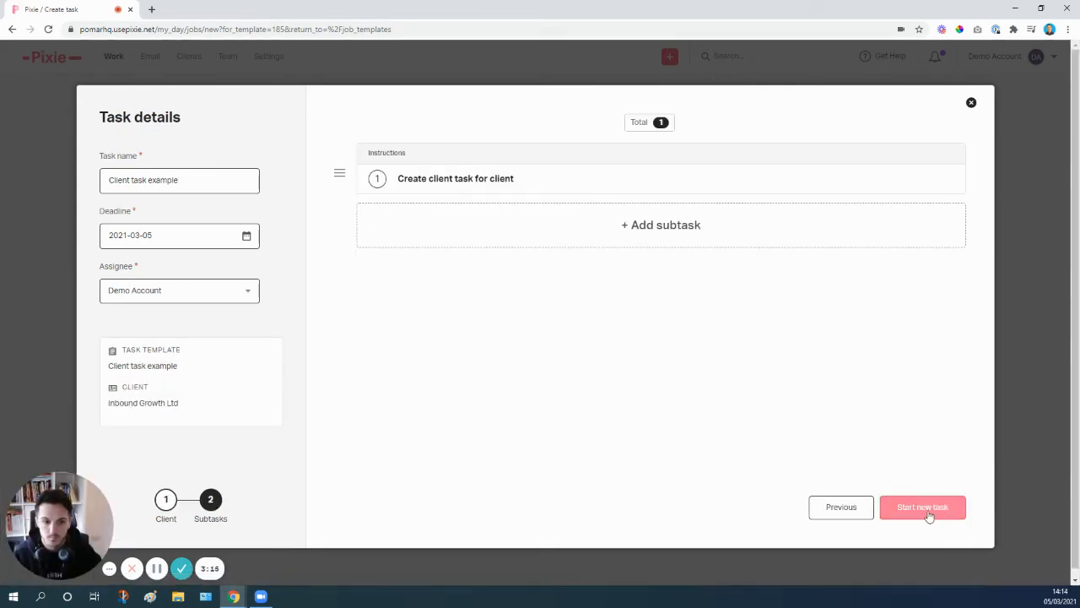
{"action": "left_click", "coordinate": [923, 507]}
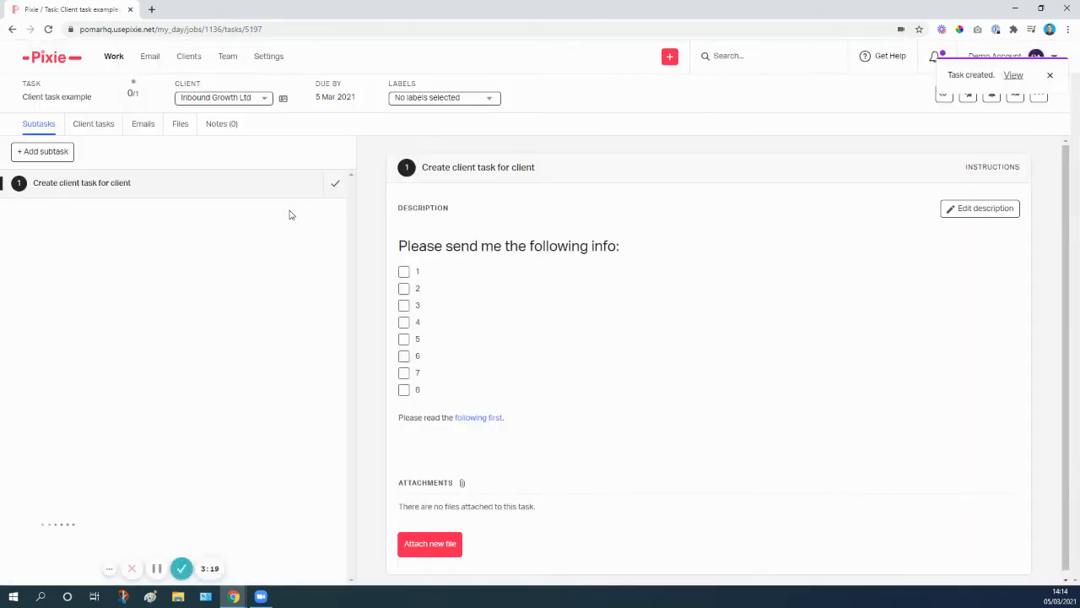
{"action": "mouse_move", "coordinate": [190, 202]}
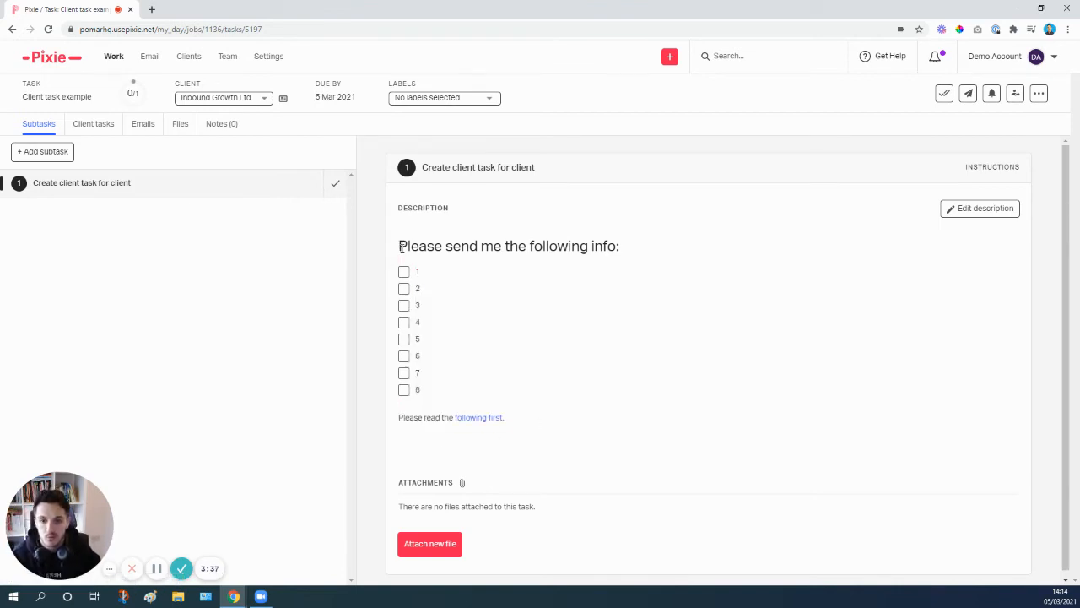
Copy the subtask's checklist description into the Client tasks list and save it.
{"action": "right_click", "coordinate": [506, 245]}
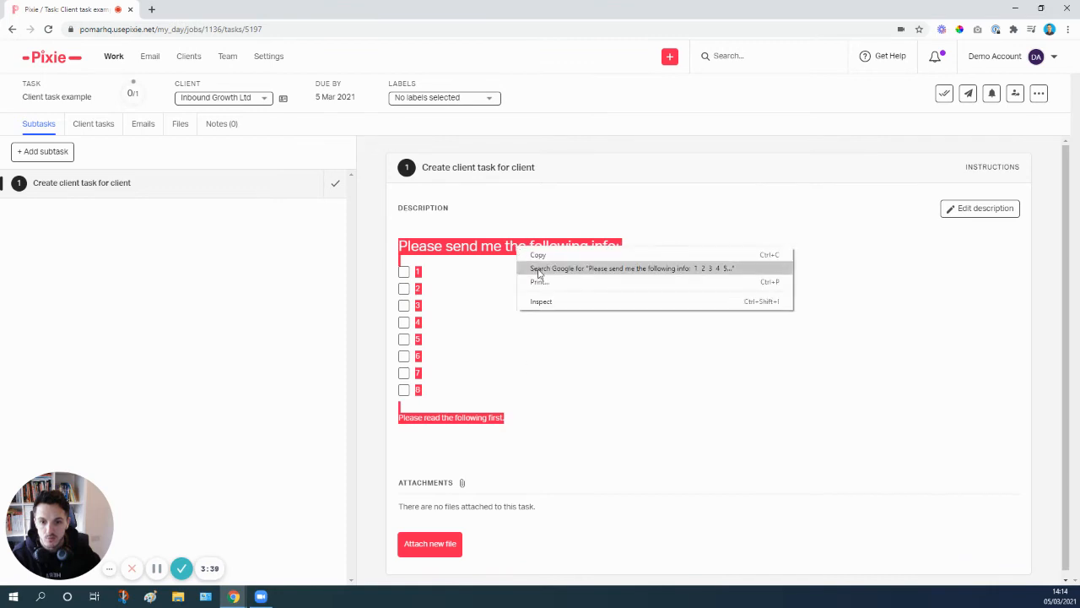
{"action": "left_click", "coordinate": [93, 124]}
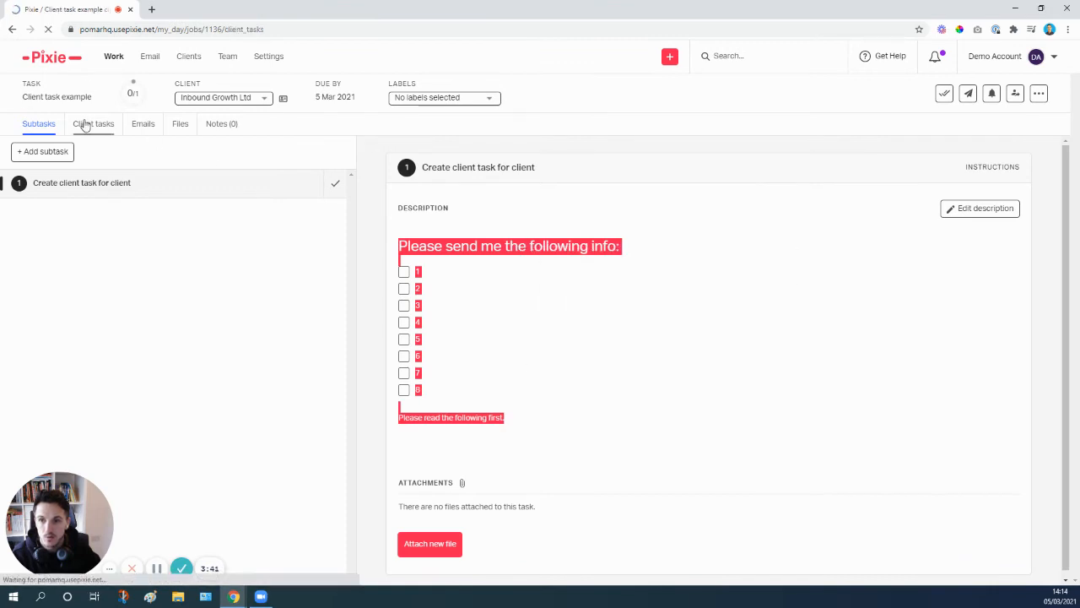
{"action": "left_click", "coordinate": [94, 124]}
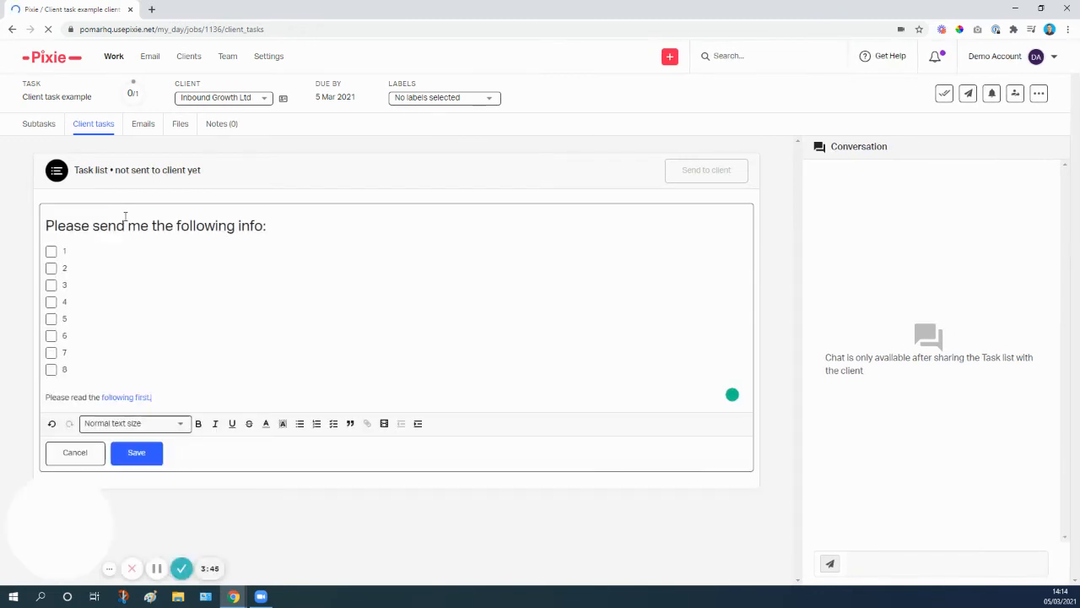
{"action": "left_click", "coordinate": [136, 452]}
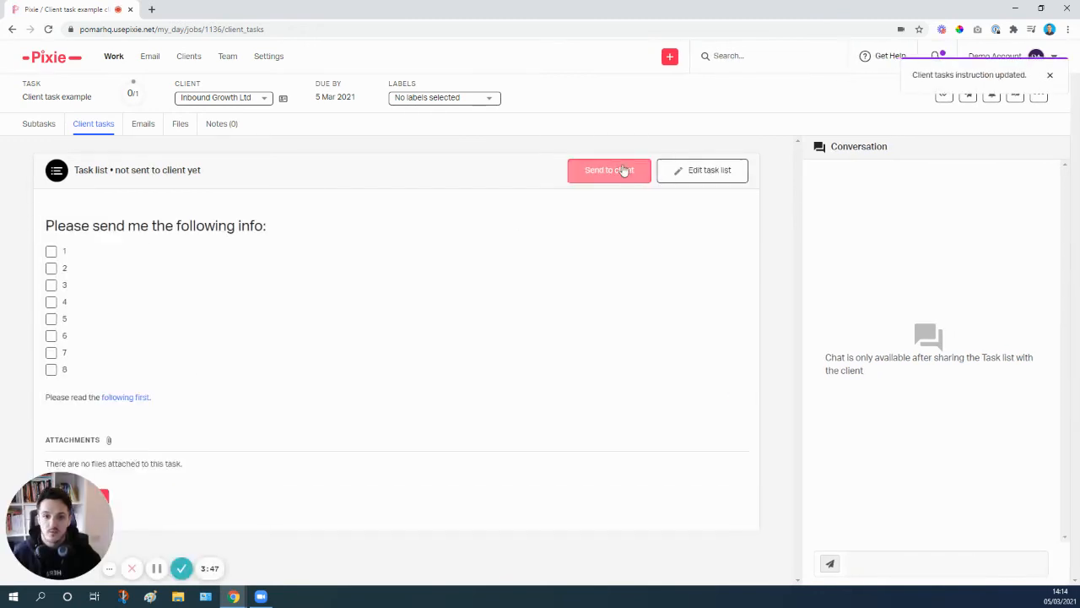
Send the task list to the client with a 7-day auto-reminder.
{"action": "left_click", "coordinate": [608, 170]}
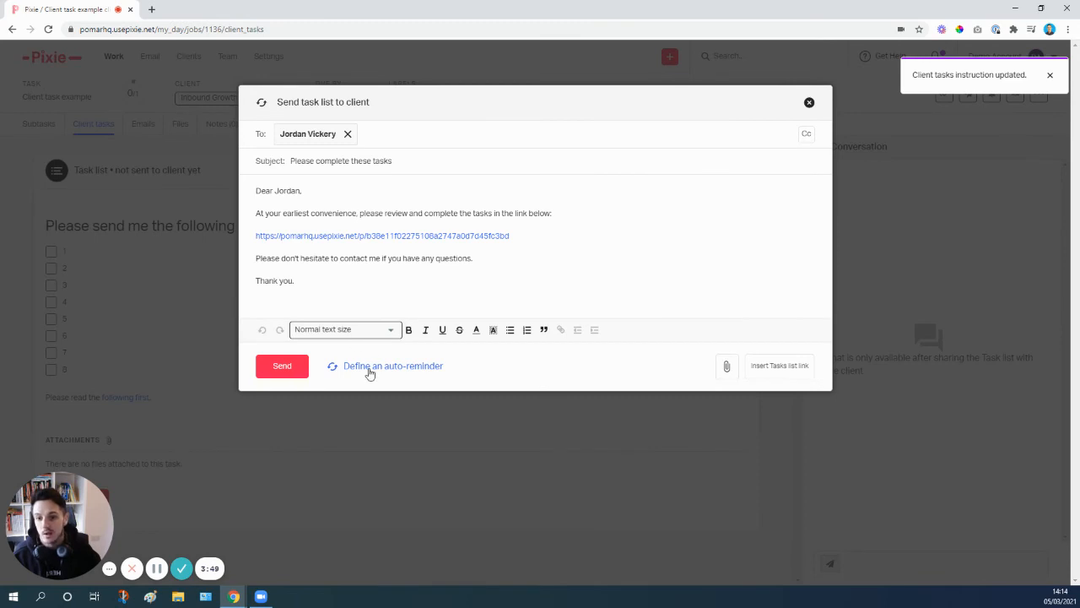
{"action": "left_click", "coordinate": [392, 365]}
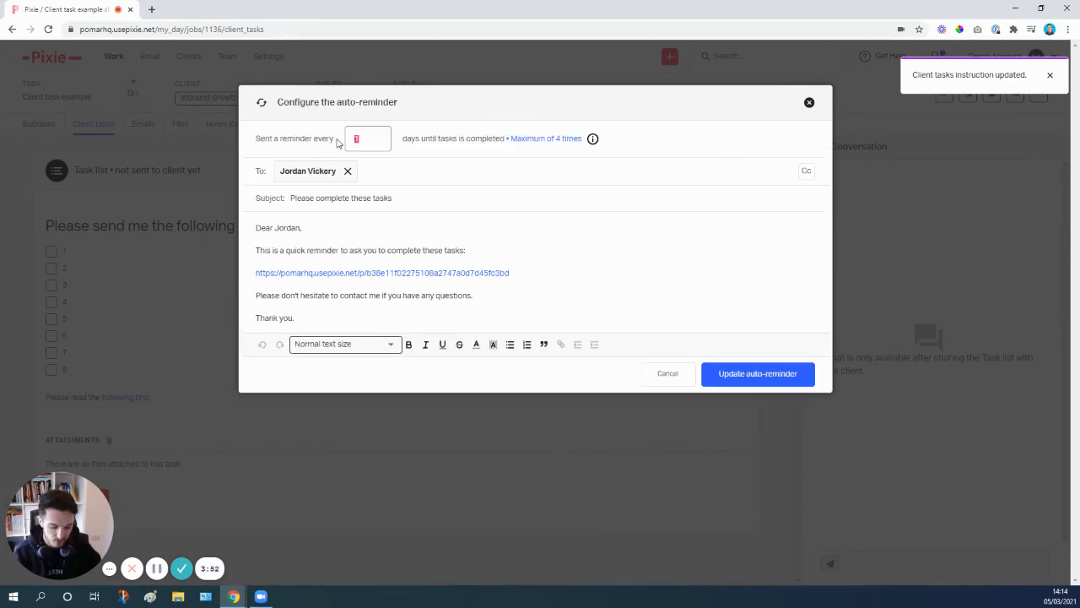
{"action": "left_click", "coordinate": [757, 374]}
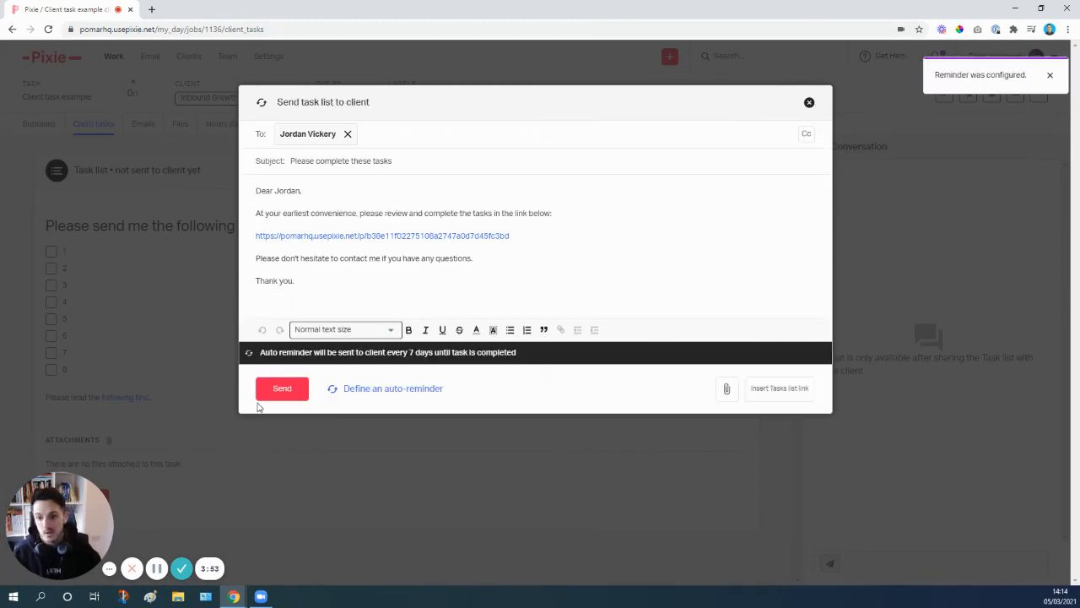
{"action": "left_click", "coordinate": [282, 388]}
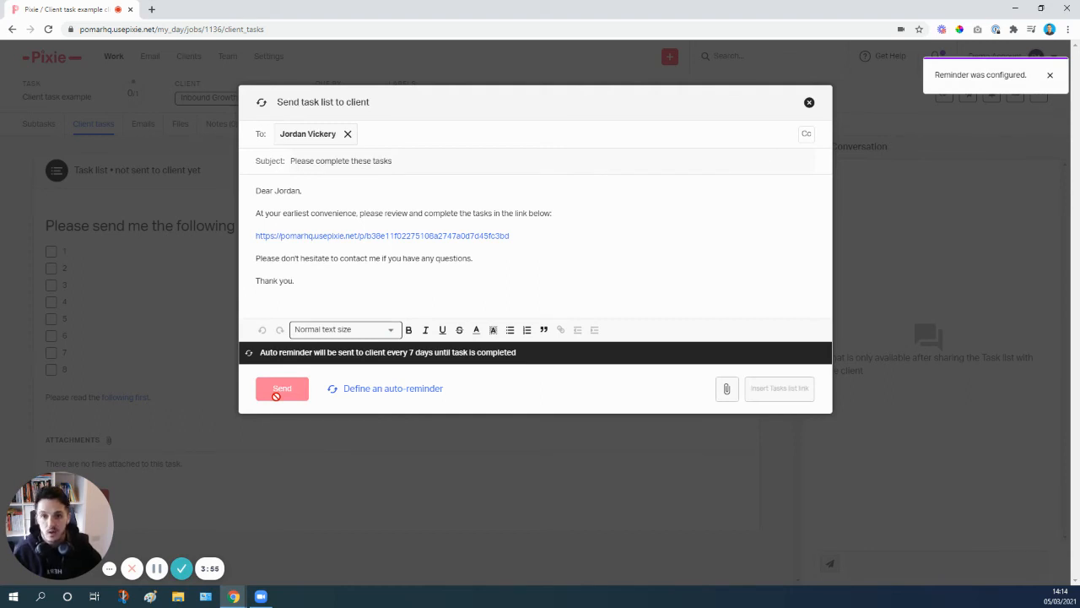
{"action": "left_click", "coordinate": [281, 388]}
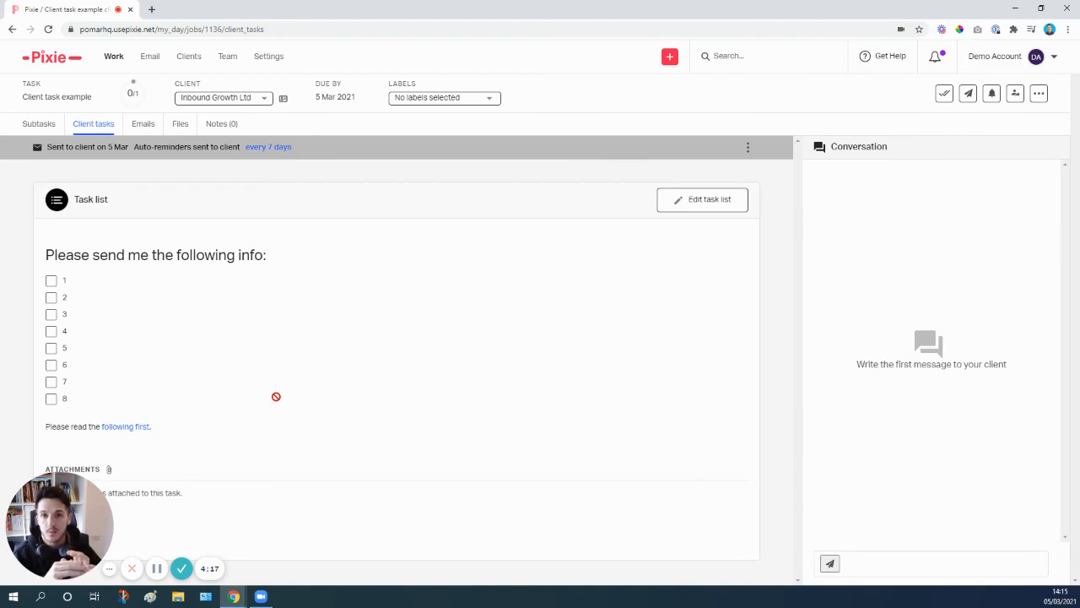
{"action": "mouse_move", "coordinate": [278, 132]}
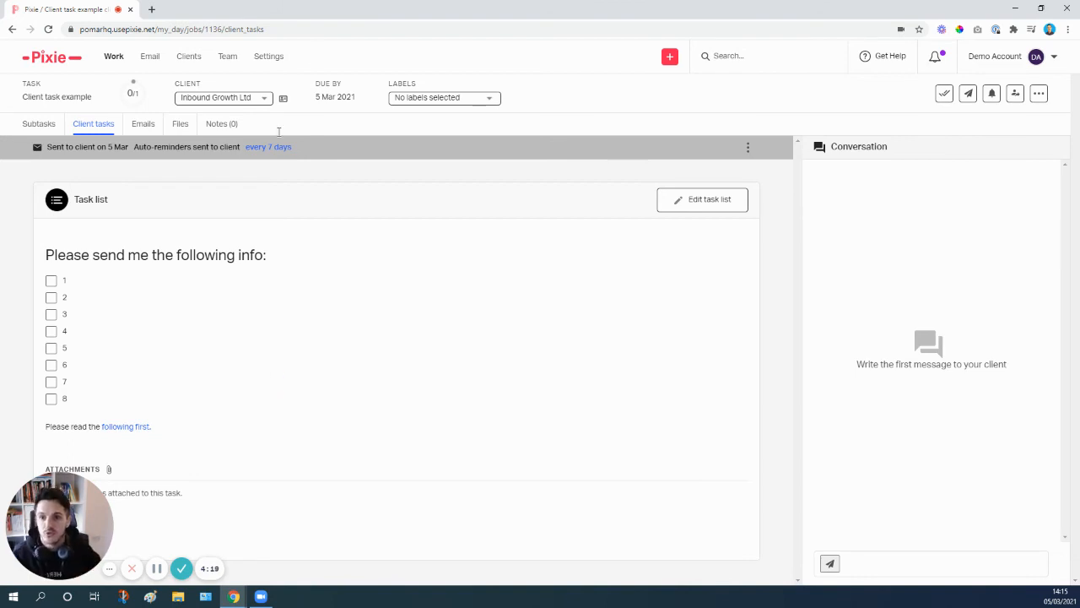
Open 'Yearly accounts and tax return' from Settings > Task templates for editing.
{"action": "left_click", "coordinate": [268, 56]}
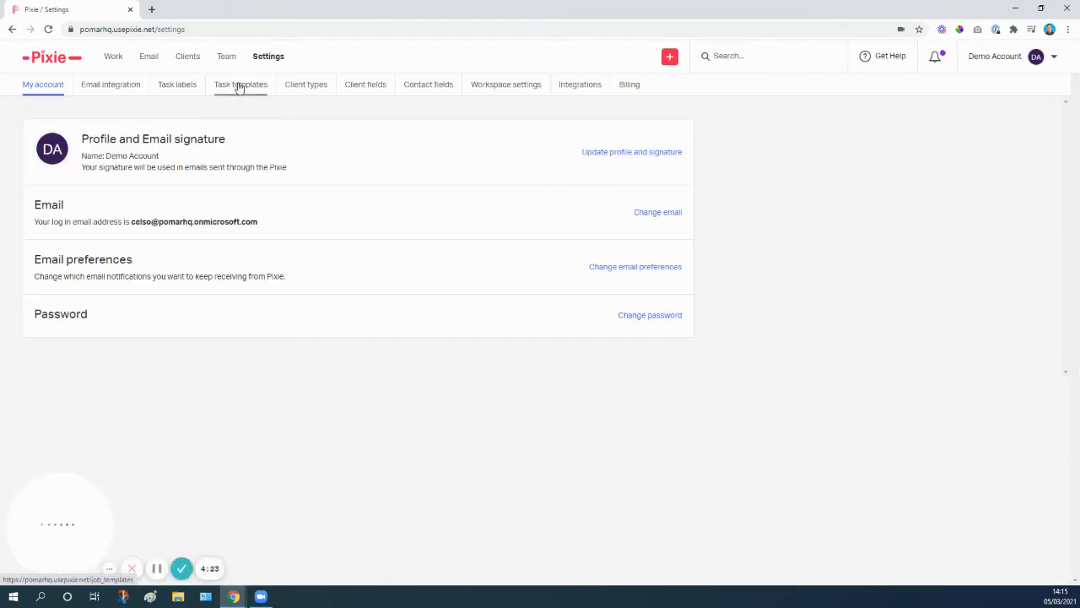
{"action": "left_click", "coordinate": [241, 83]}
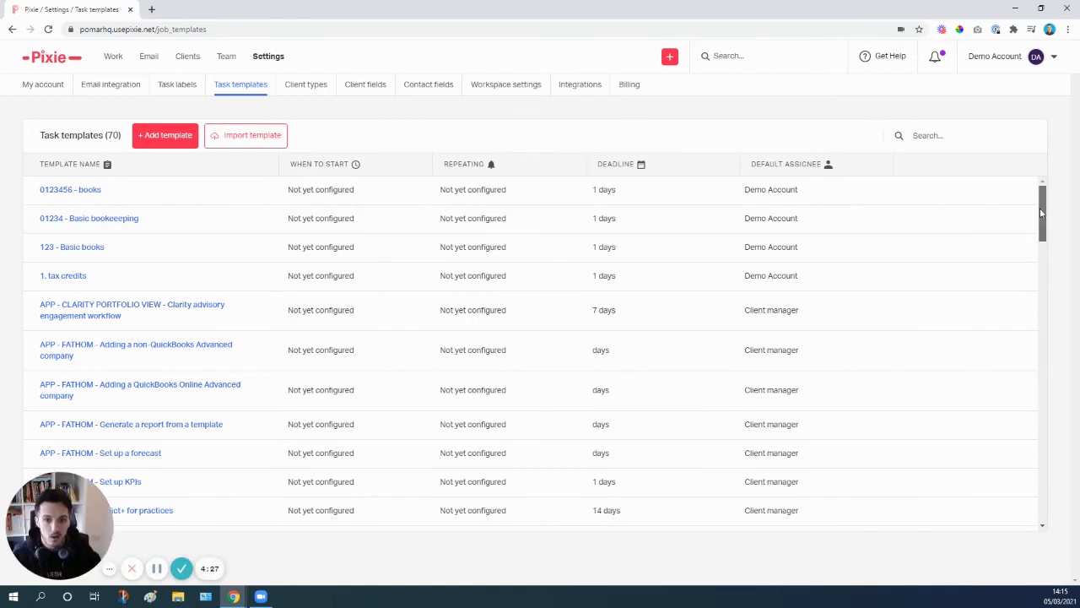
{"action": "scroll", "scroll_direction": "down", "scroll_amount": 3}
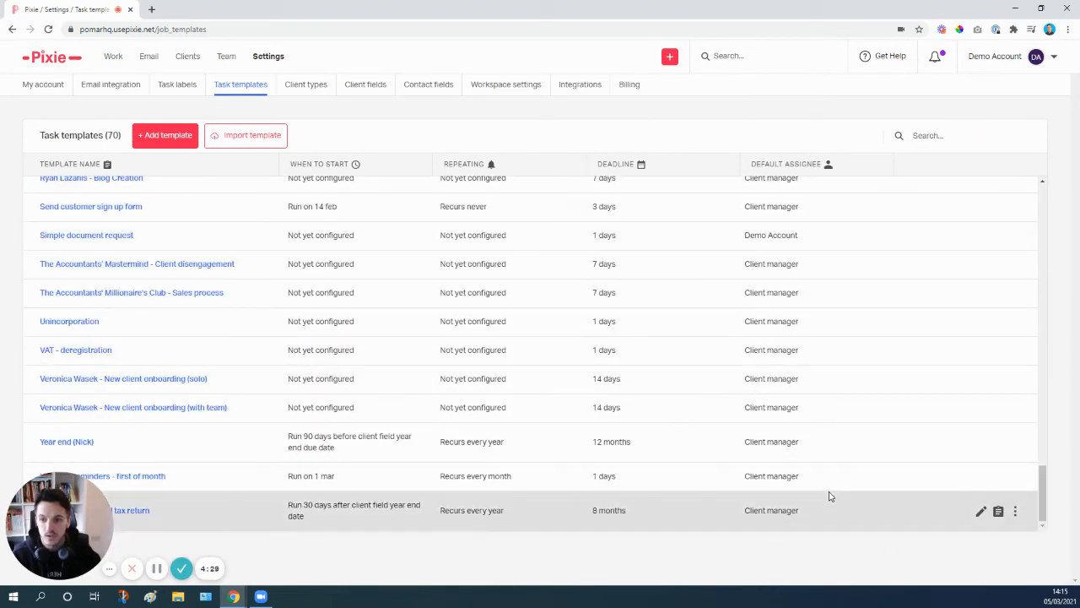
{"action": "left_click", "coordinate": [981, 511]}
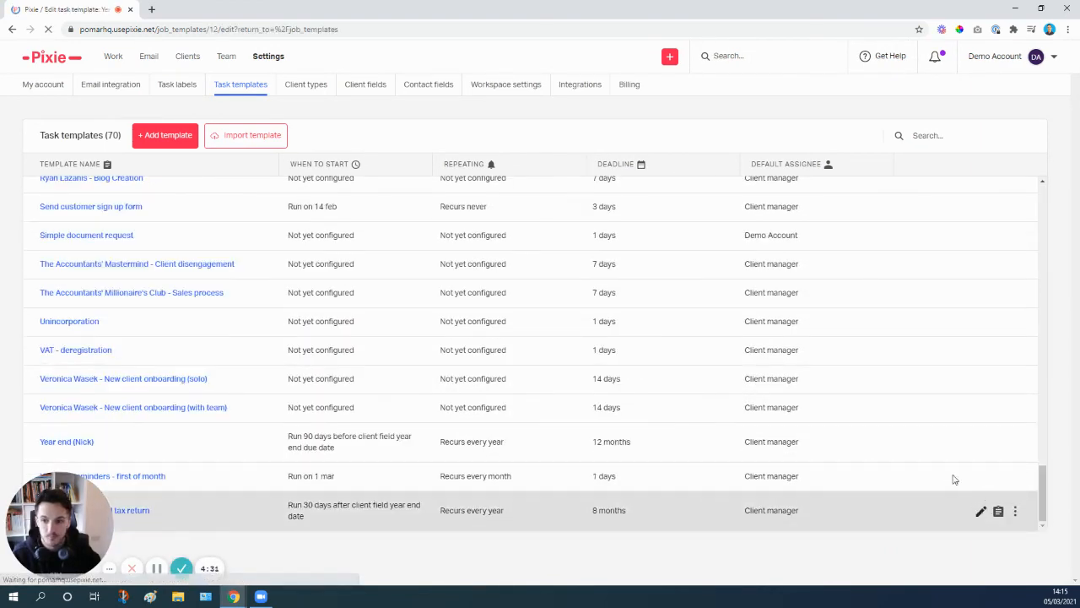
{"action": "left_click", "coordinate": [980, 510]}
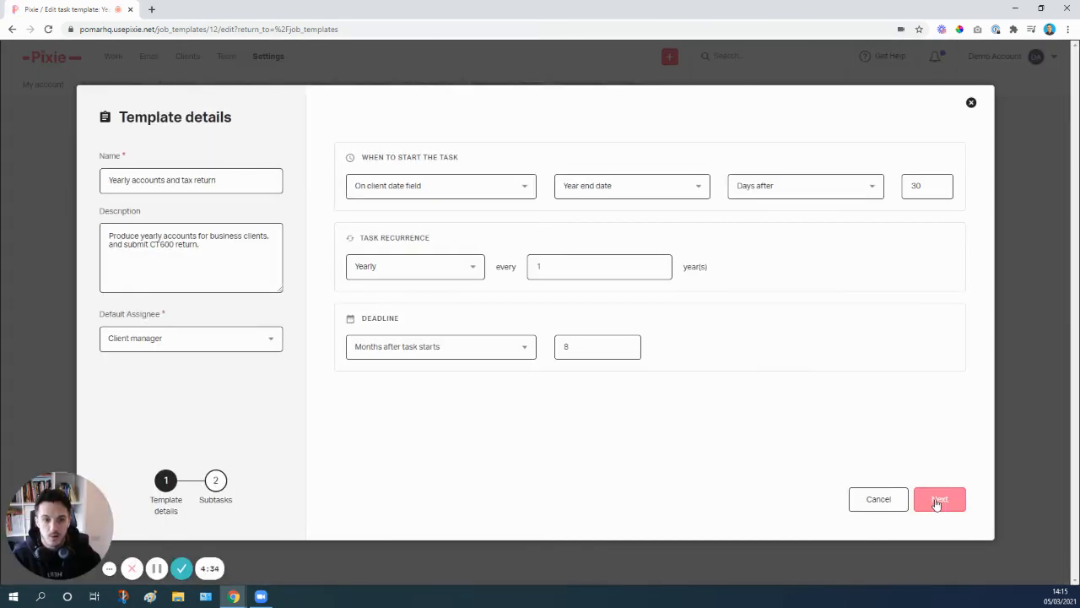
Add an Instructions subtask 'Create client task' with the note 'Info here'.
{"action": "left_click", "coordinate": [939, 499]}
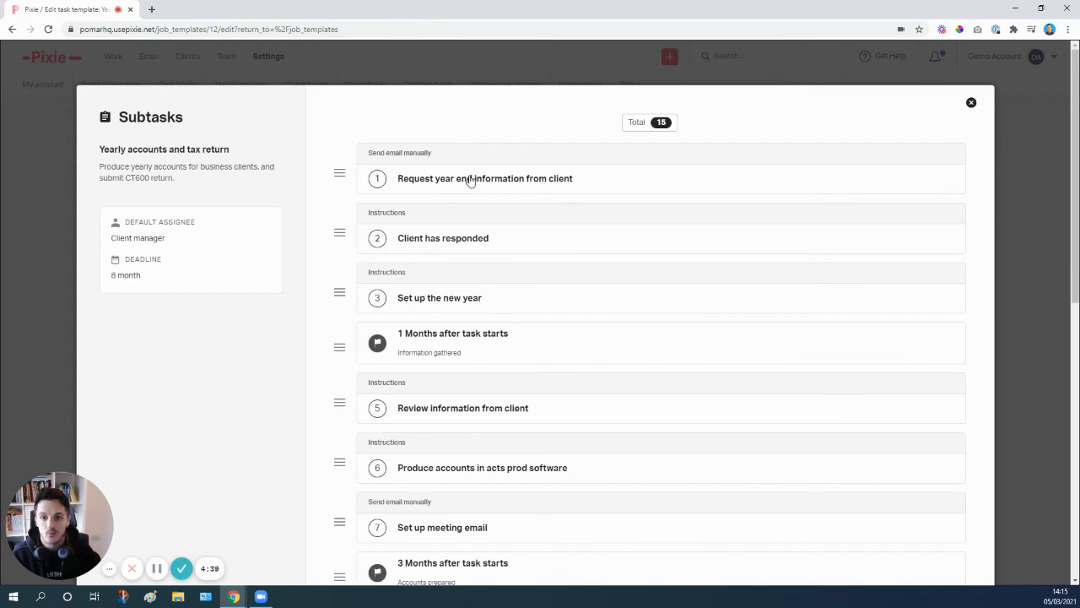
{"action": "left_click", "coordinate": [486, 178]}
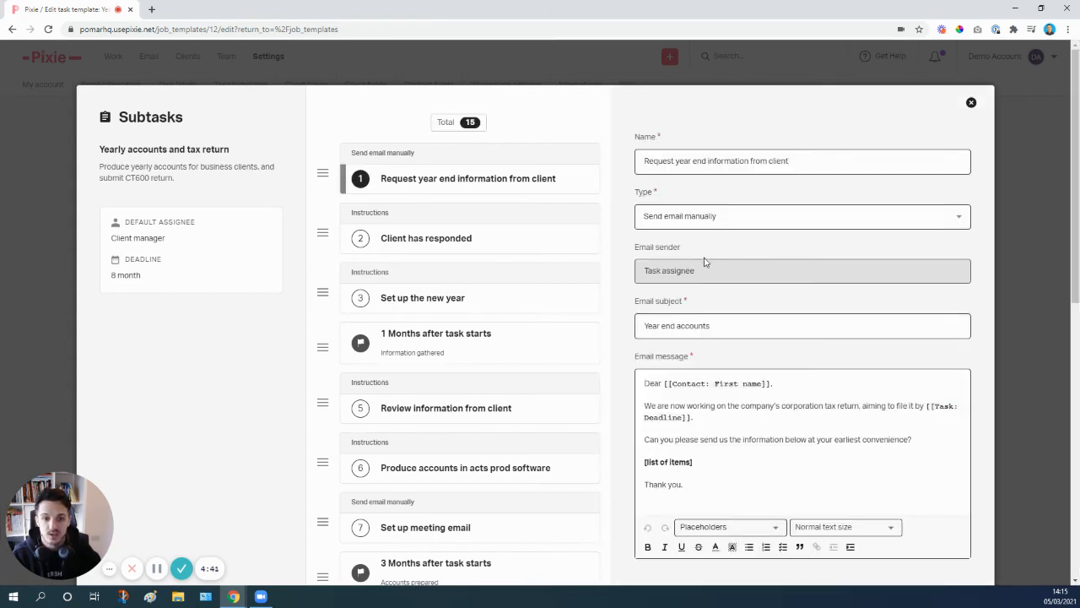
{"action": "scroll", "scroll_direction": "down", "scroll_amount": 3}
{"action": "type", "text": "Create cloe"}
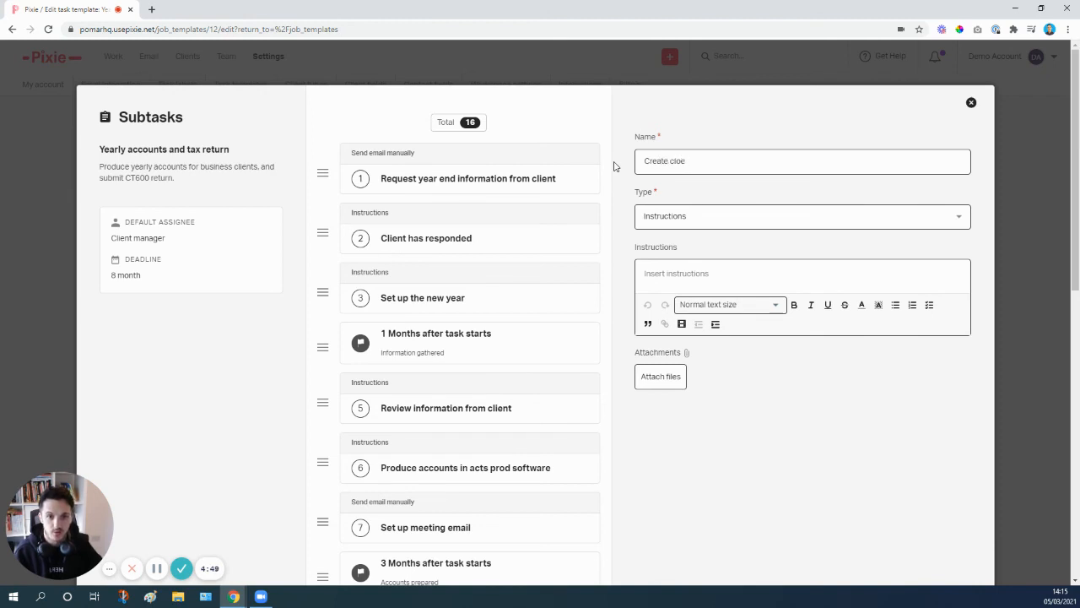
{"action": "type", "text": "client task"}
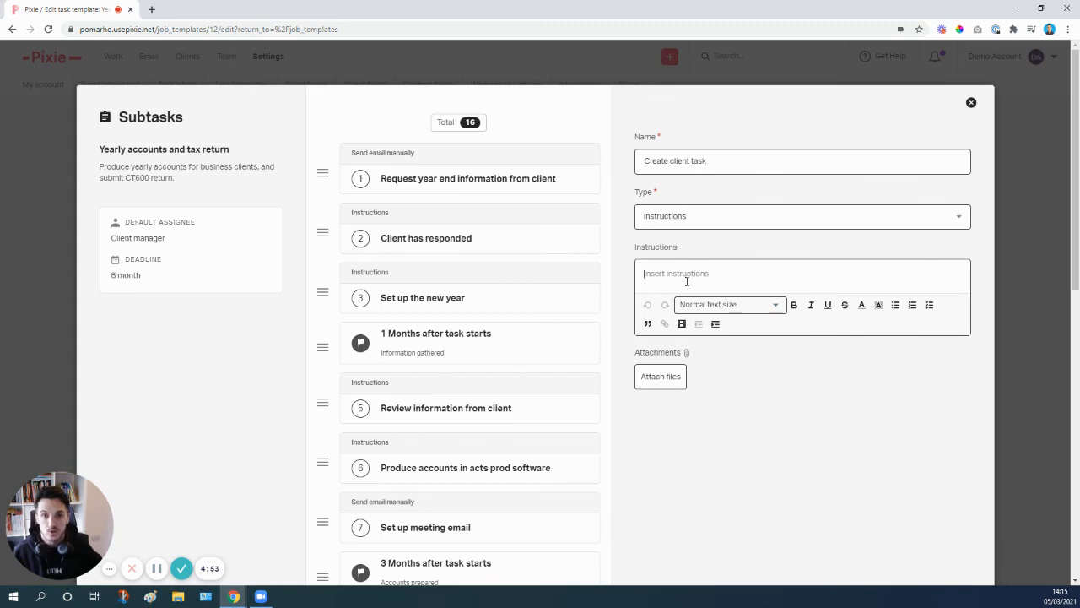
{"action": "type", "text": "Info here"}
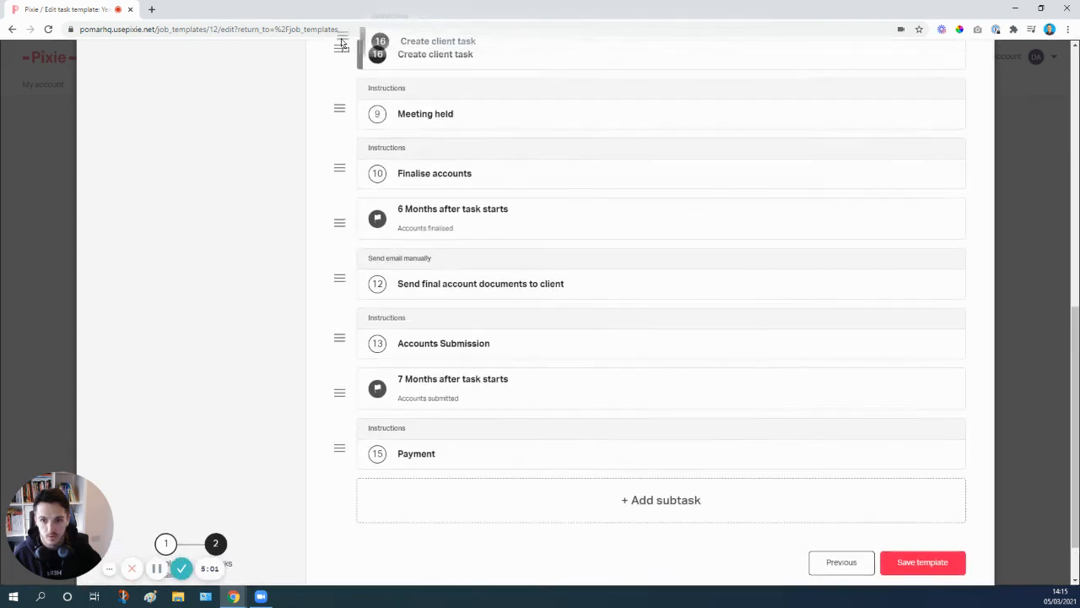
Move 'Create client task' to the top of the template's subtask list and review its details.
{"action": "scroll", "scroll_direction": "up", "scroll_amount": 3}
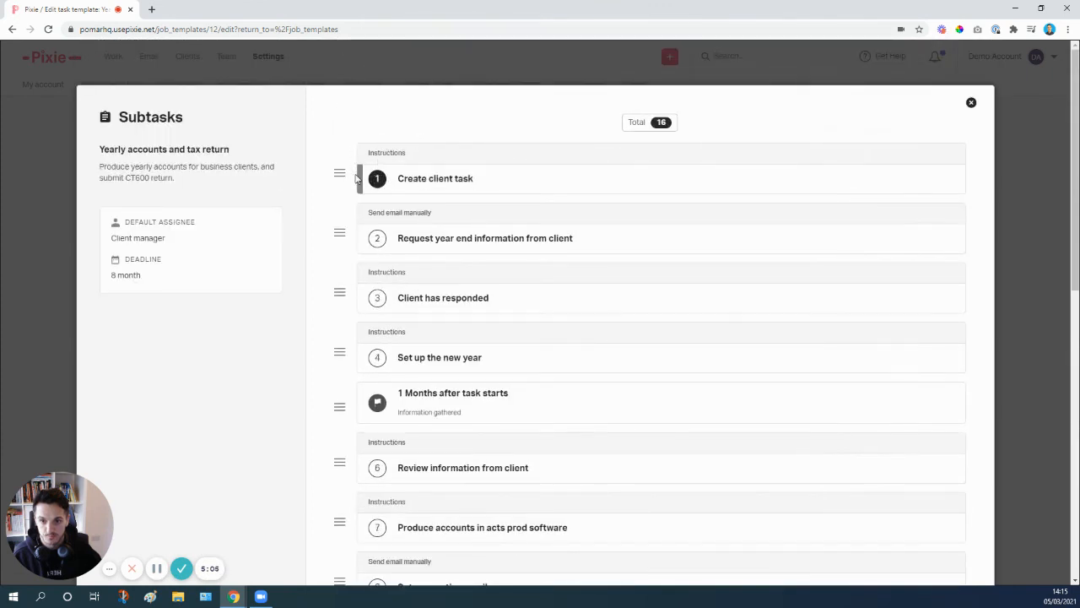
{"action": "left_click", "coordinate": [468, 238]}
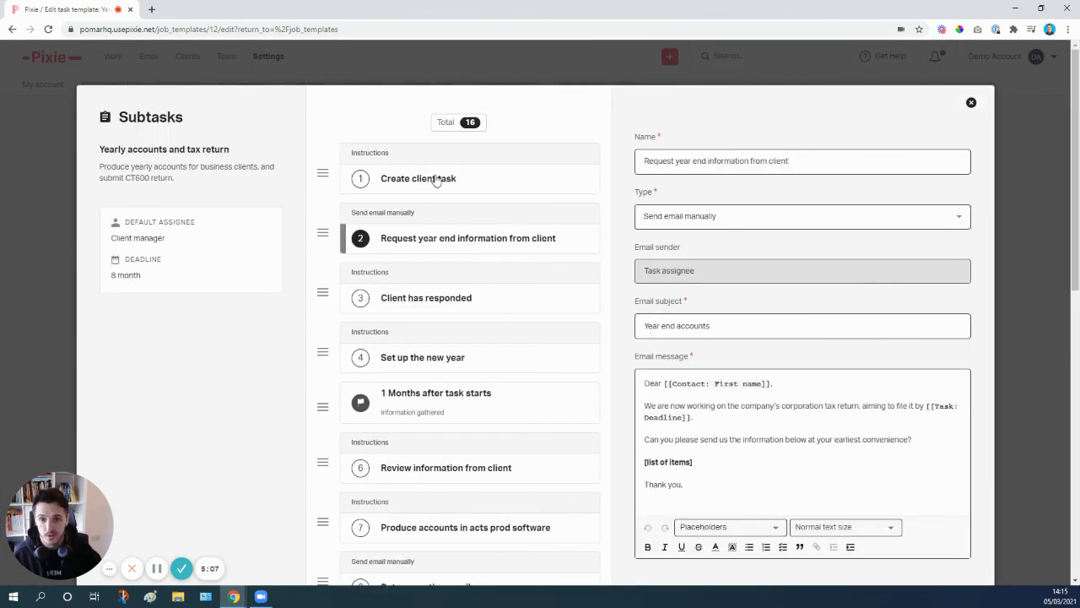
{"action": "left_click", "coordinate": [417, 178]}
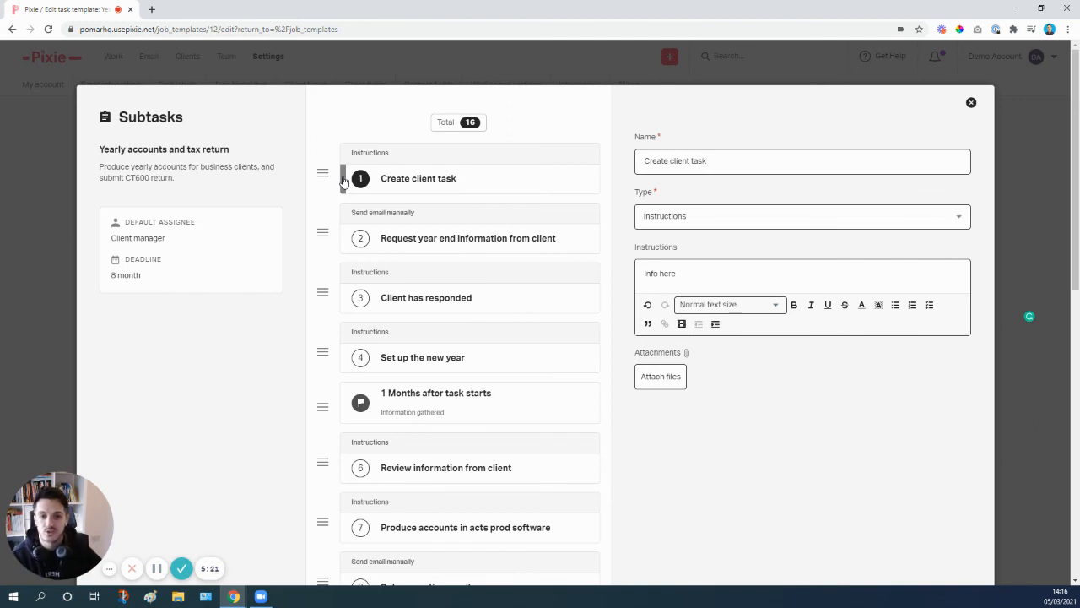
{"action": "mouse_move", "coordinate": [452, 182]}
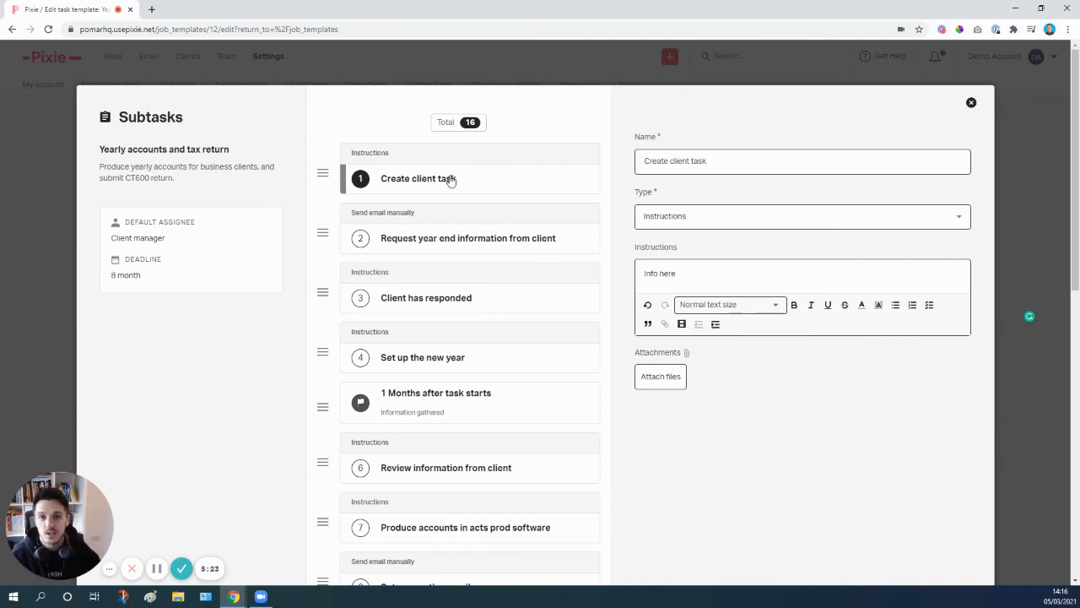
{"action": "mouse_move", "coordinate": [403, 217]}
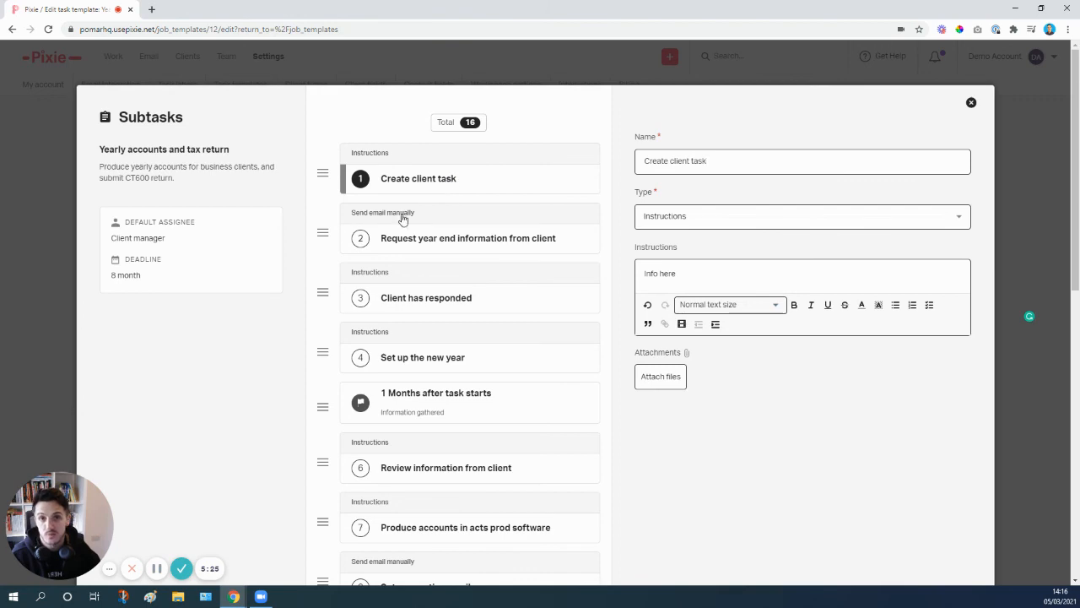
{"action": "mouse_move", "coordinate": [181, 568]}
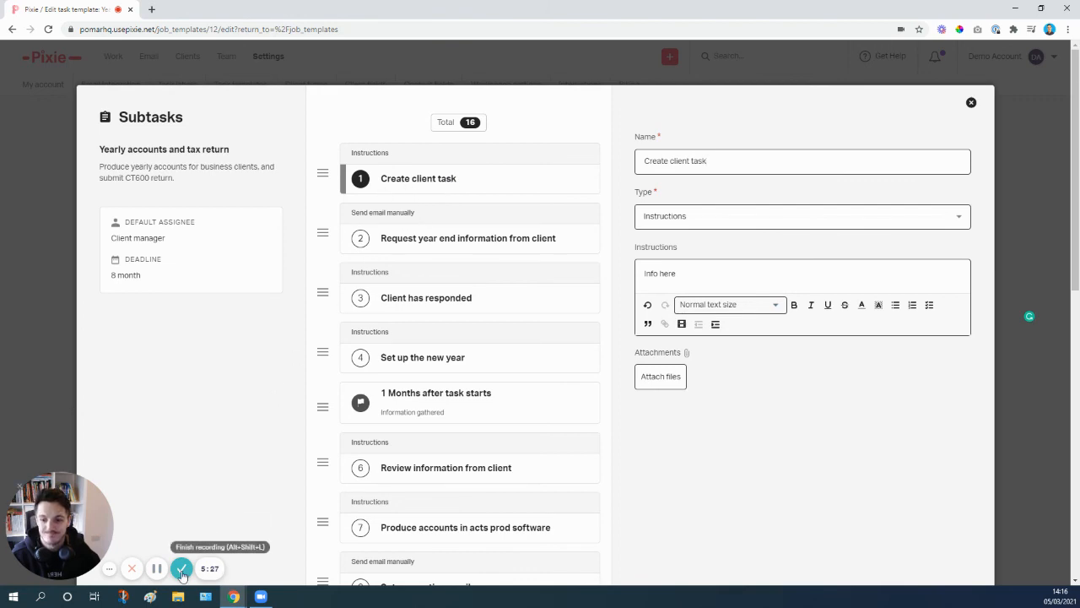